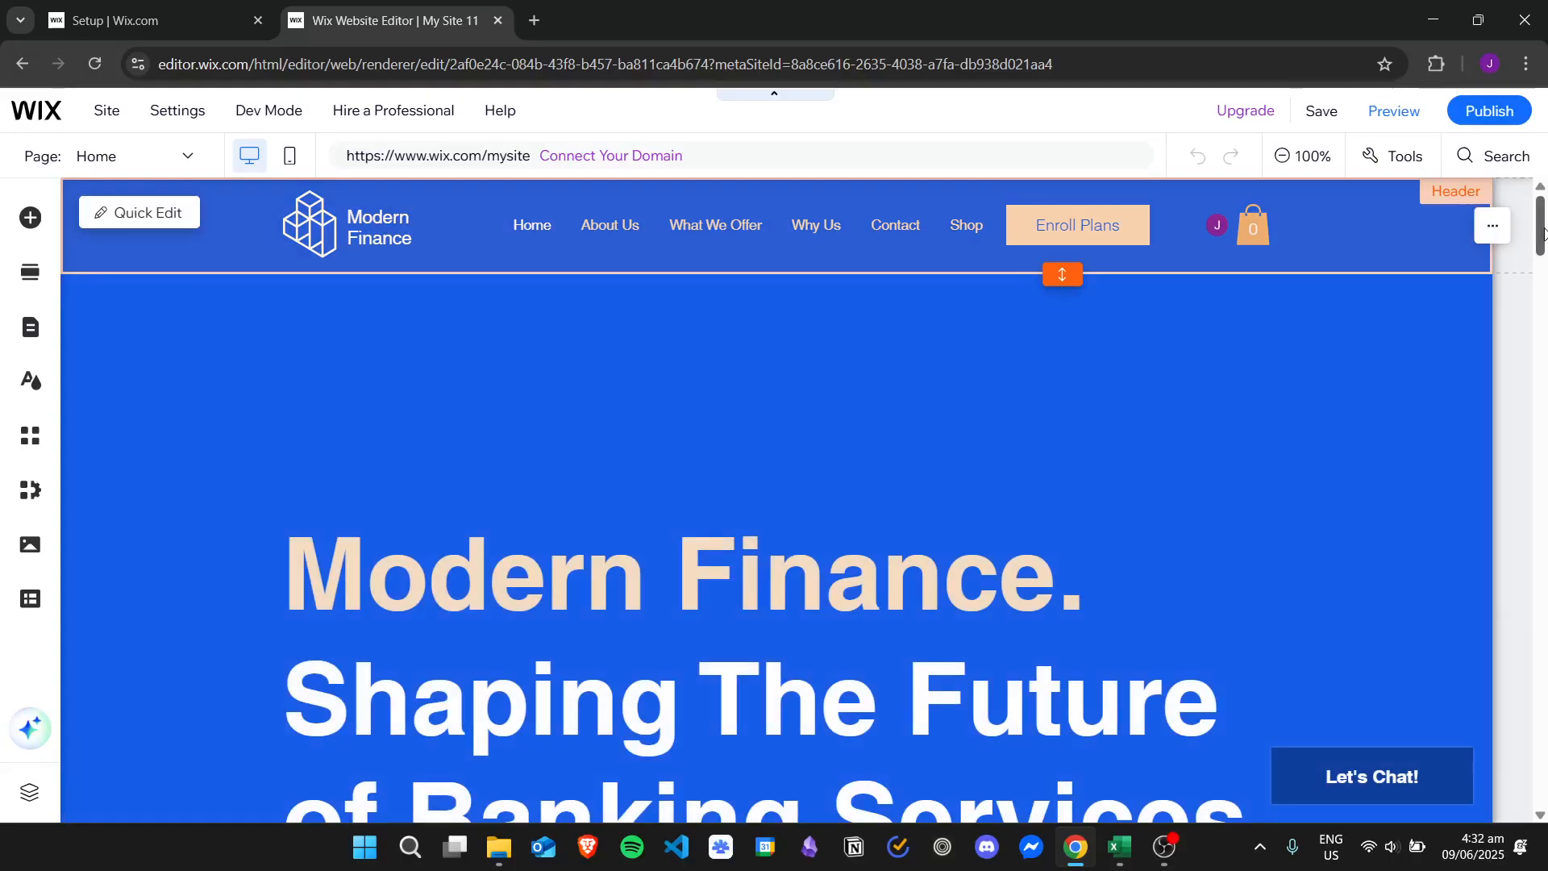
Step: Select the home page contact form and bring up its forms-management options
scroll("down", 3)
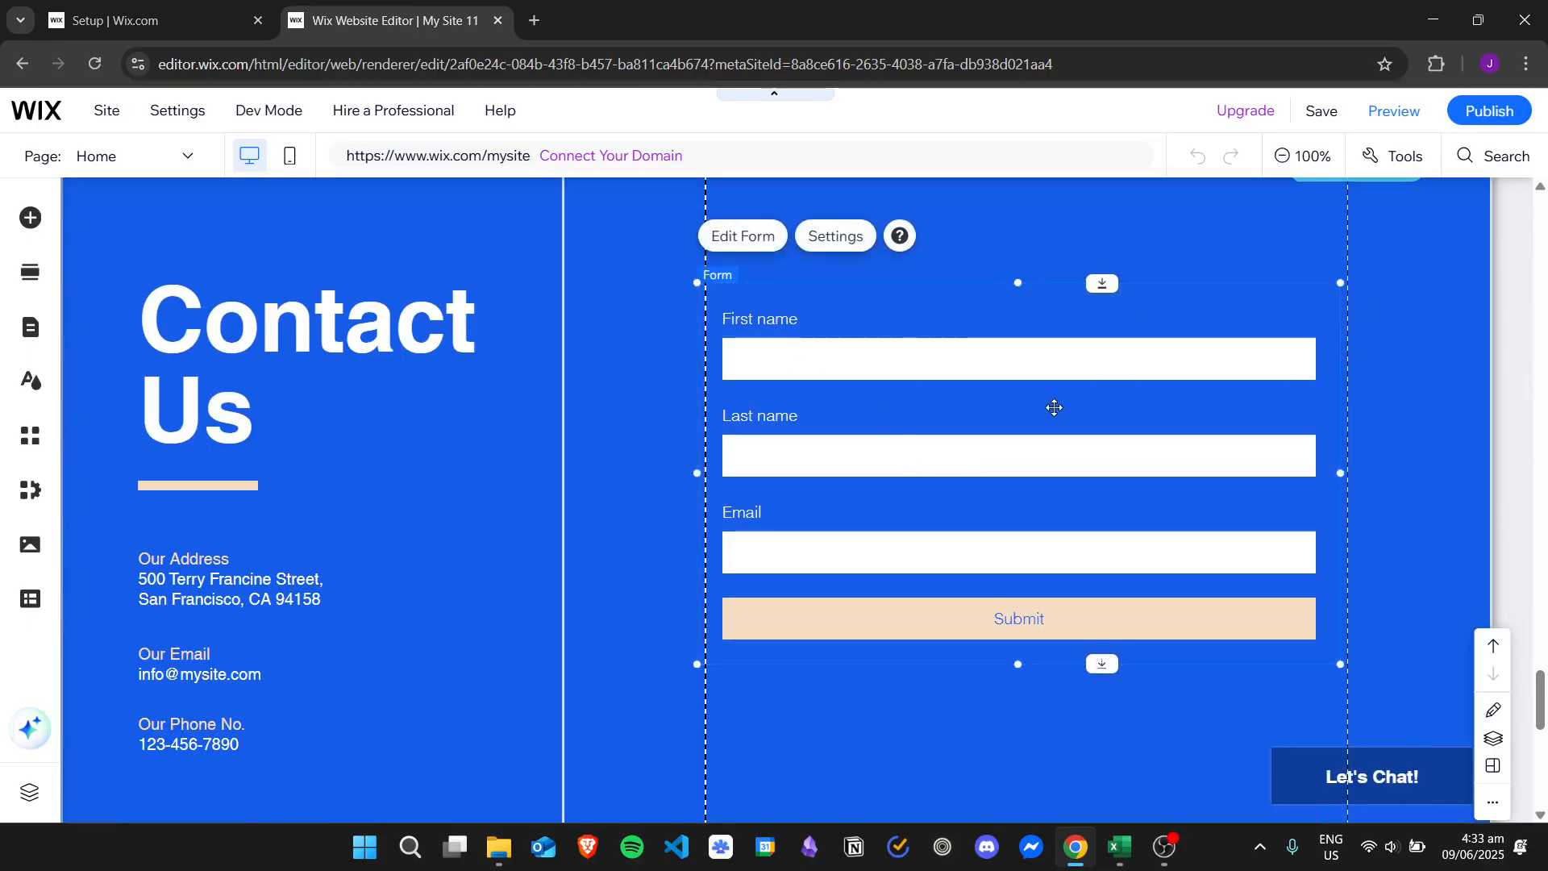
left_click(835, 236)
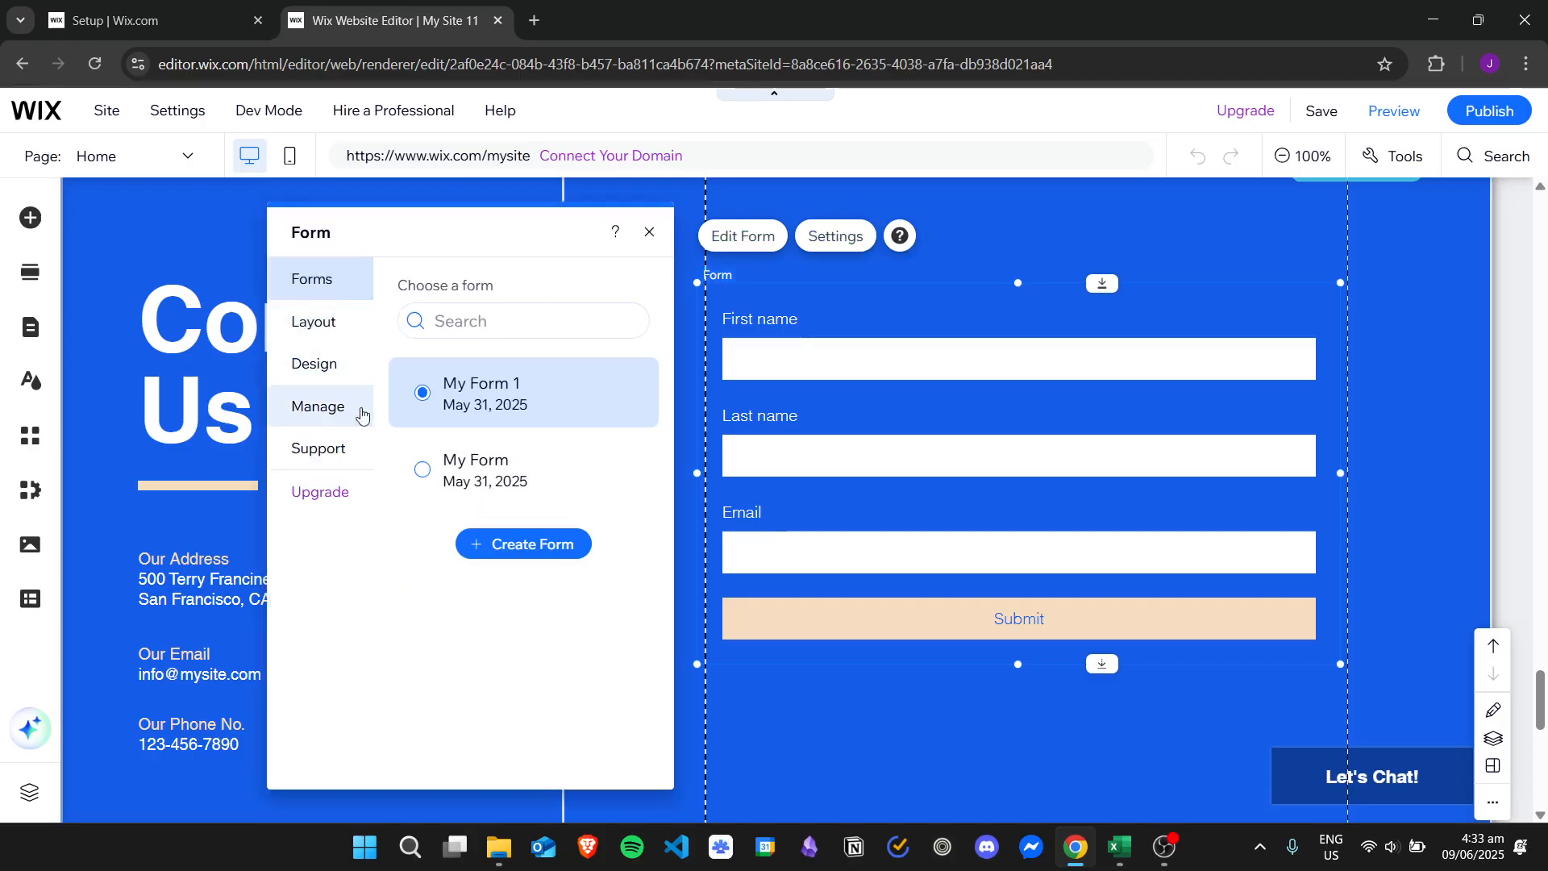
left_click(318, 405)
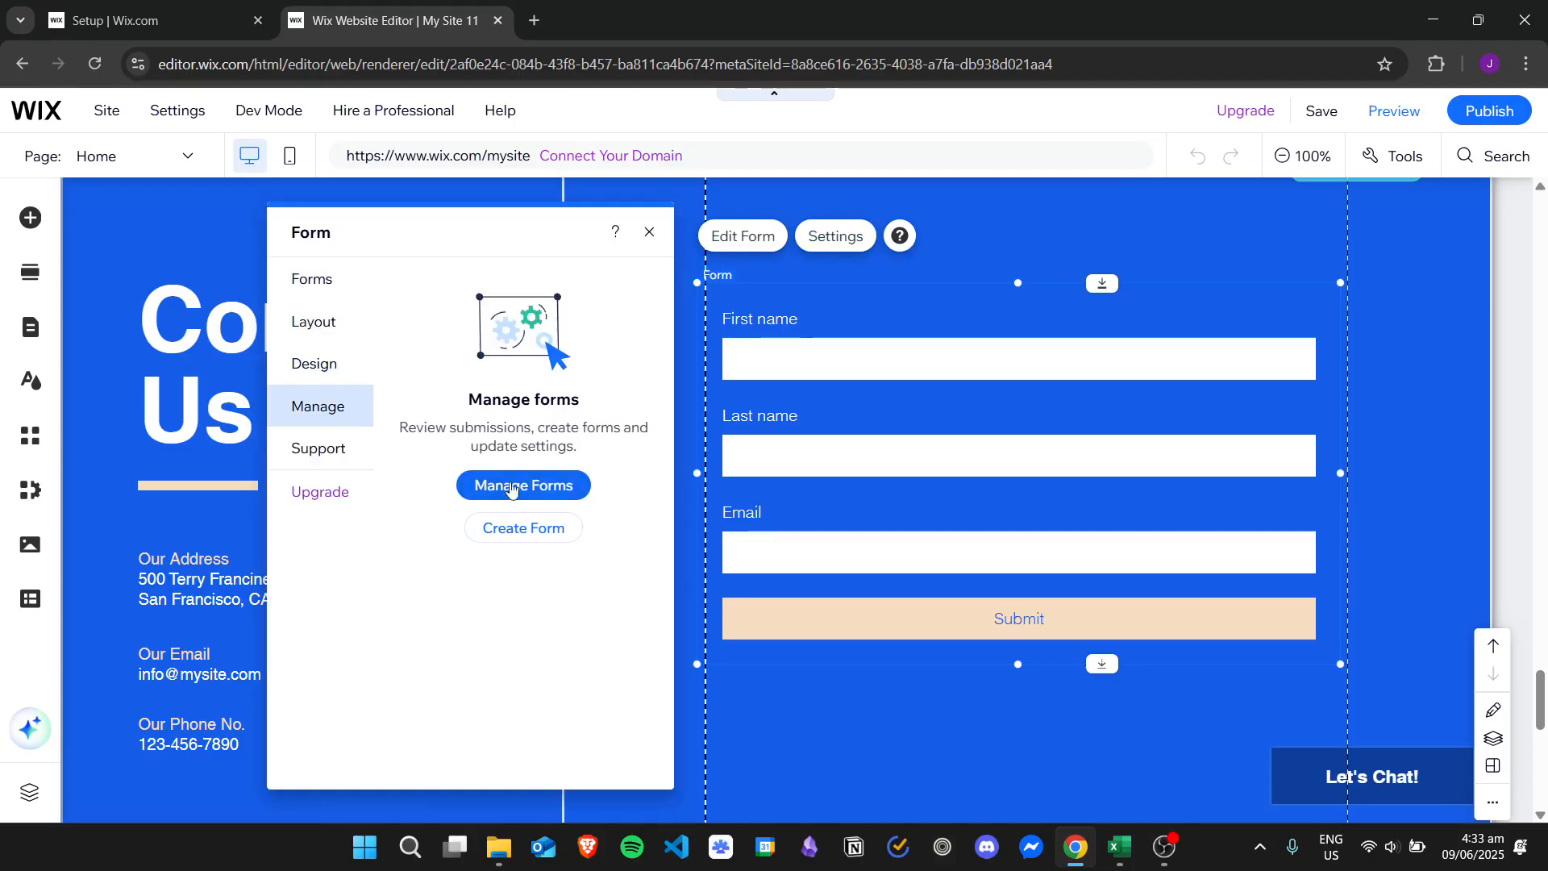
Step: Go to Forms and Submissions and open My Form 1 in the form builder
left_click(522, 484)
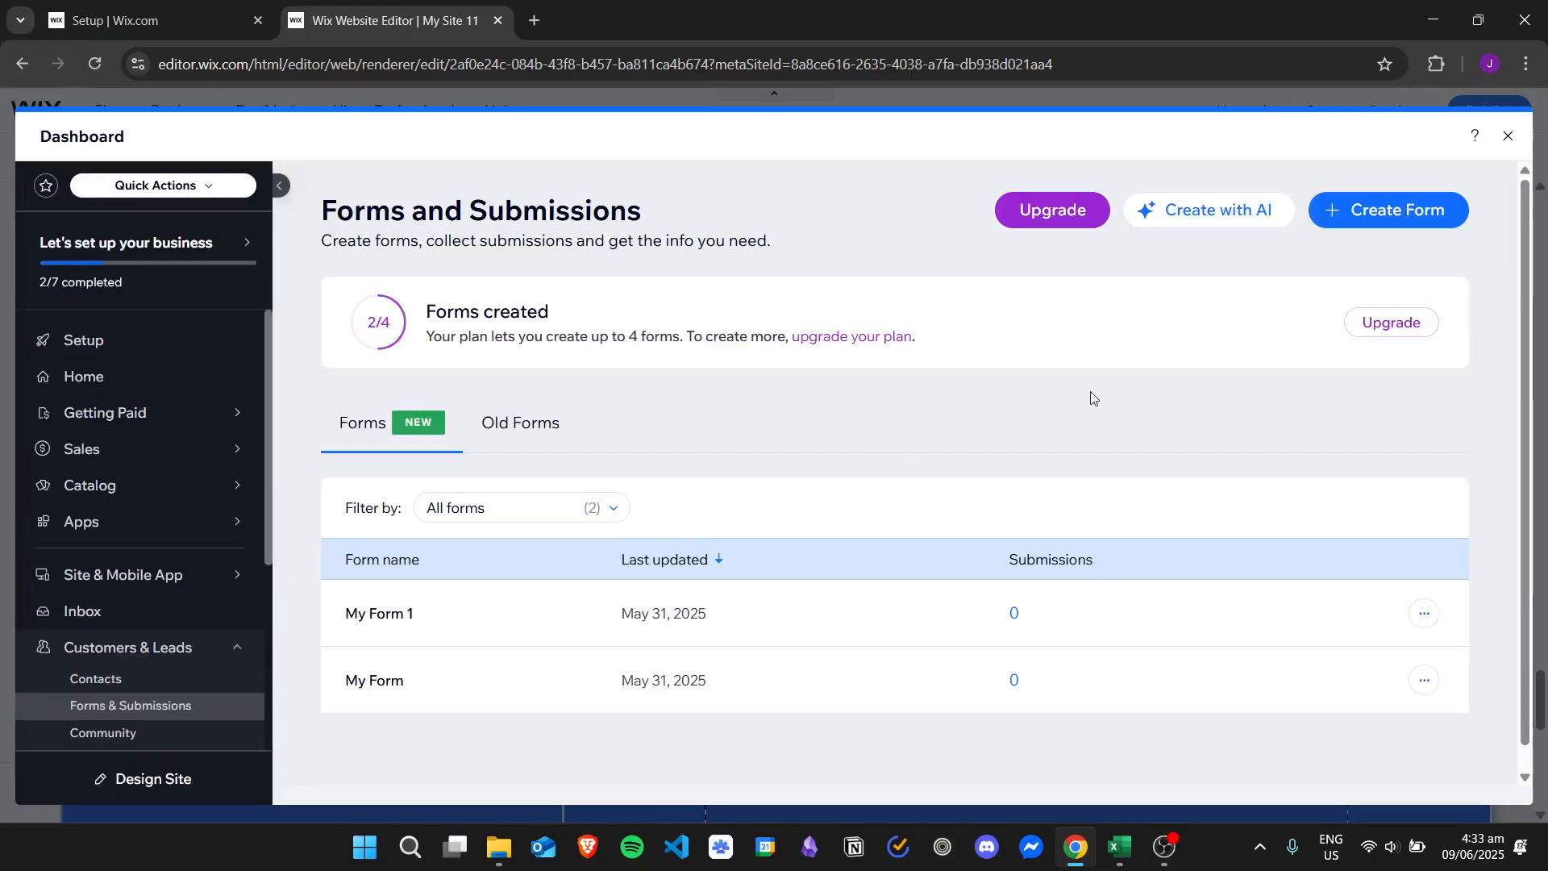
mouse_move(351, 357)
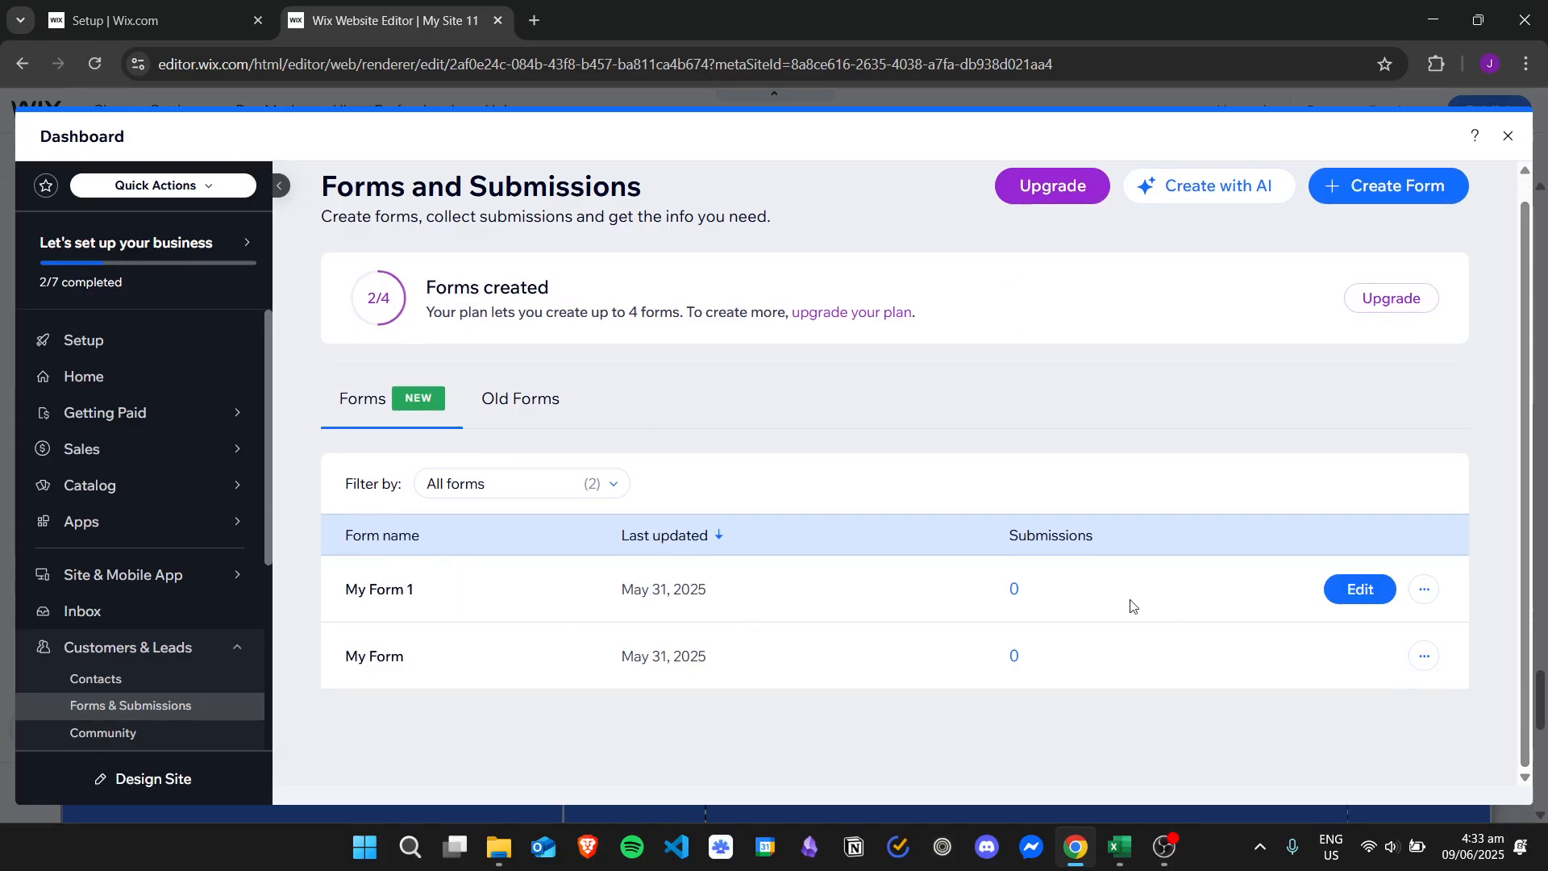
left_click(1359, 589)
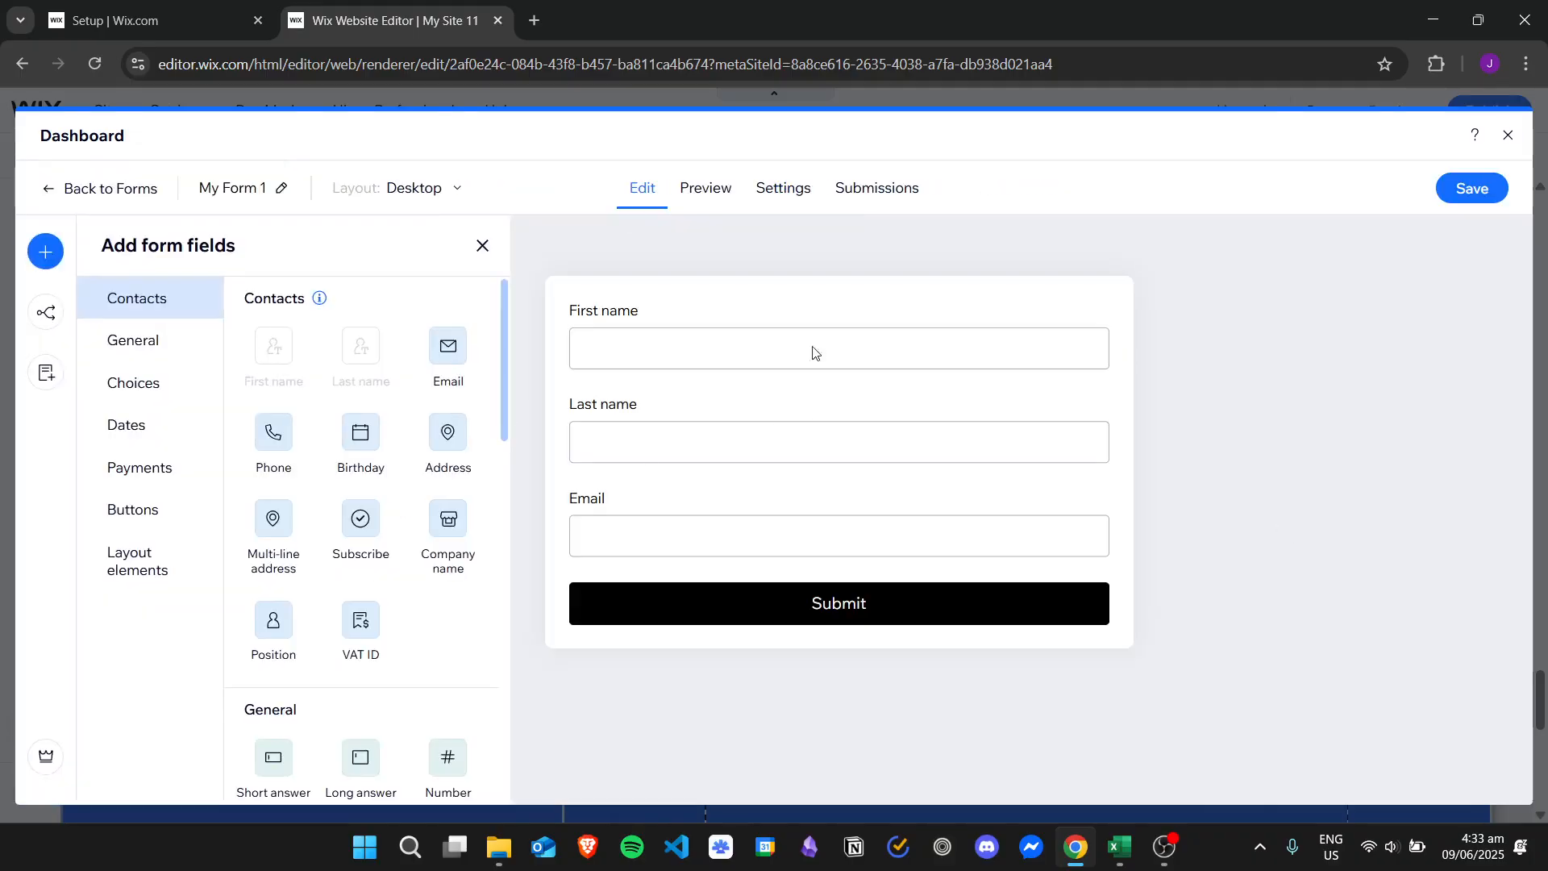
mouse_move(783, 189)
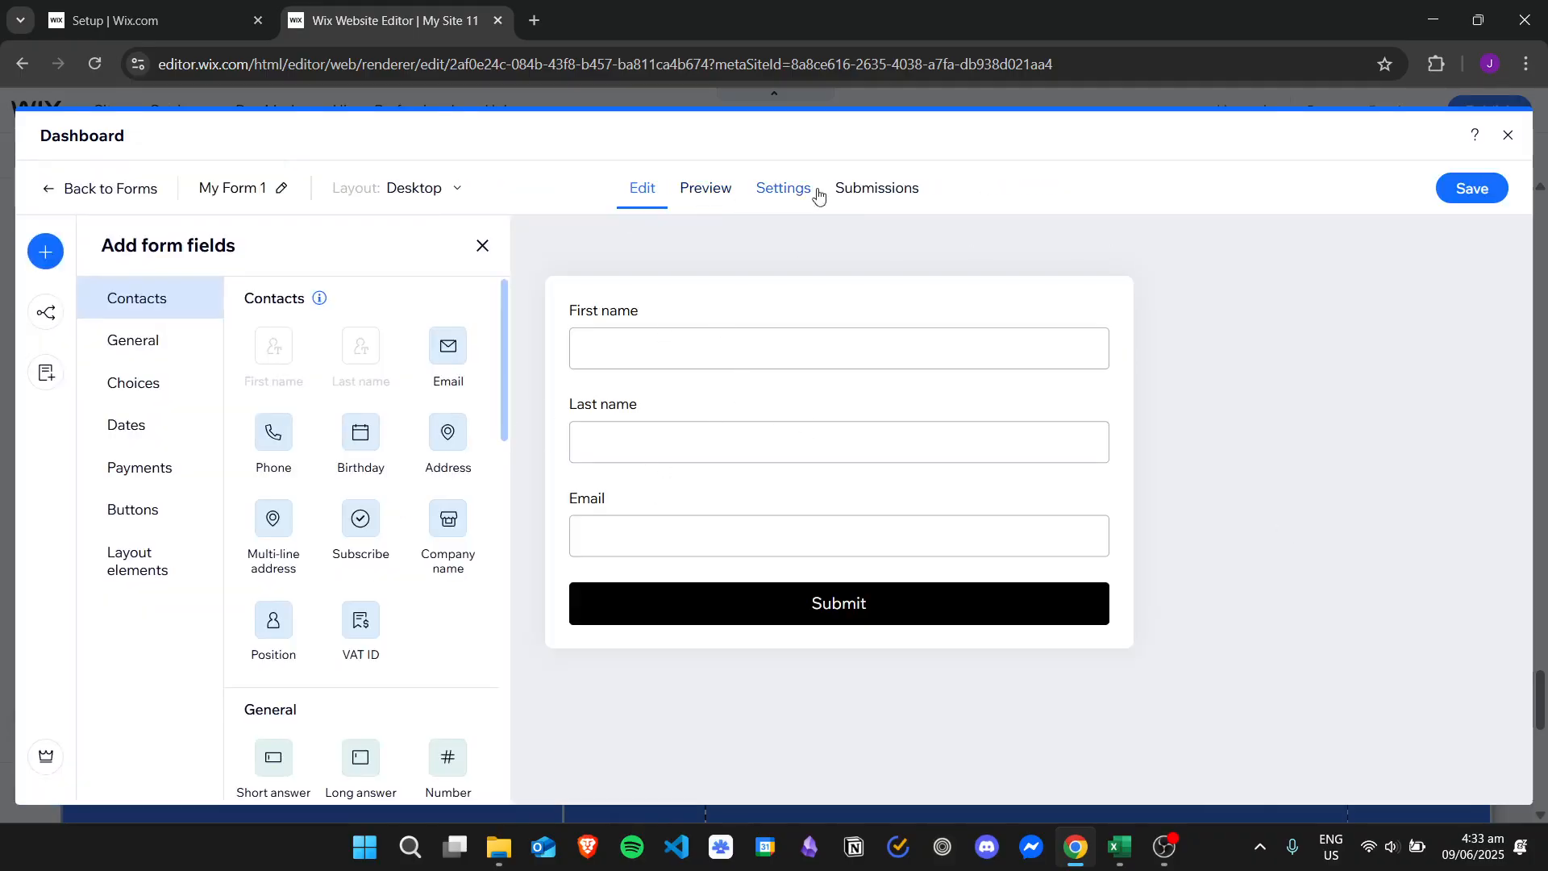
Step: Show My Form 1's Settings down to the Notifications and automations section
left_click(782, 188)
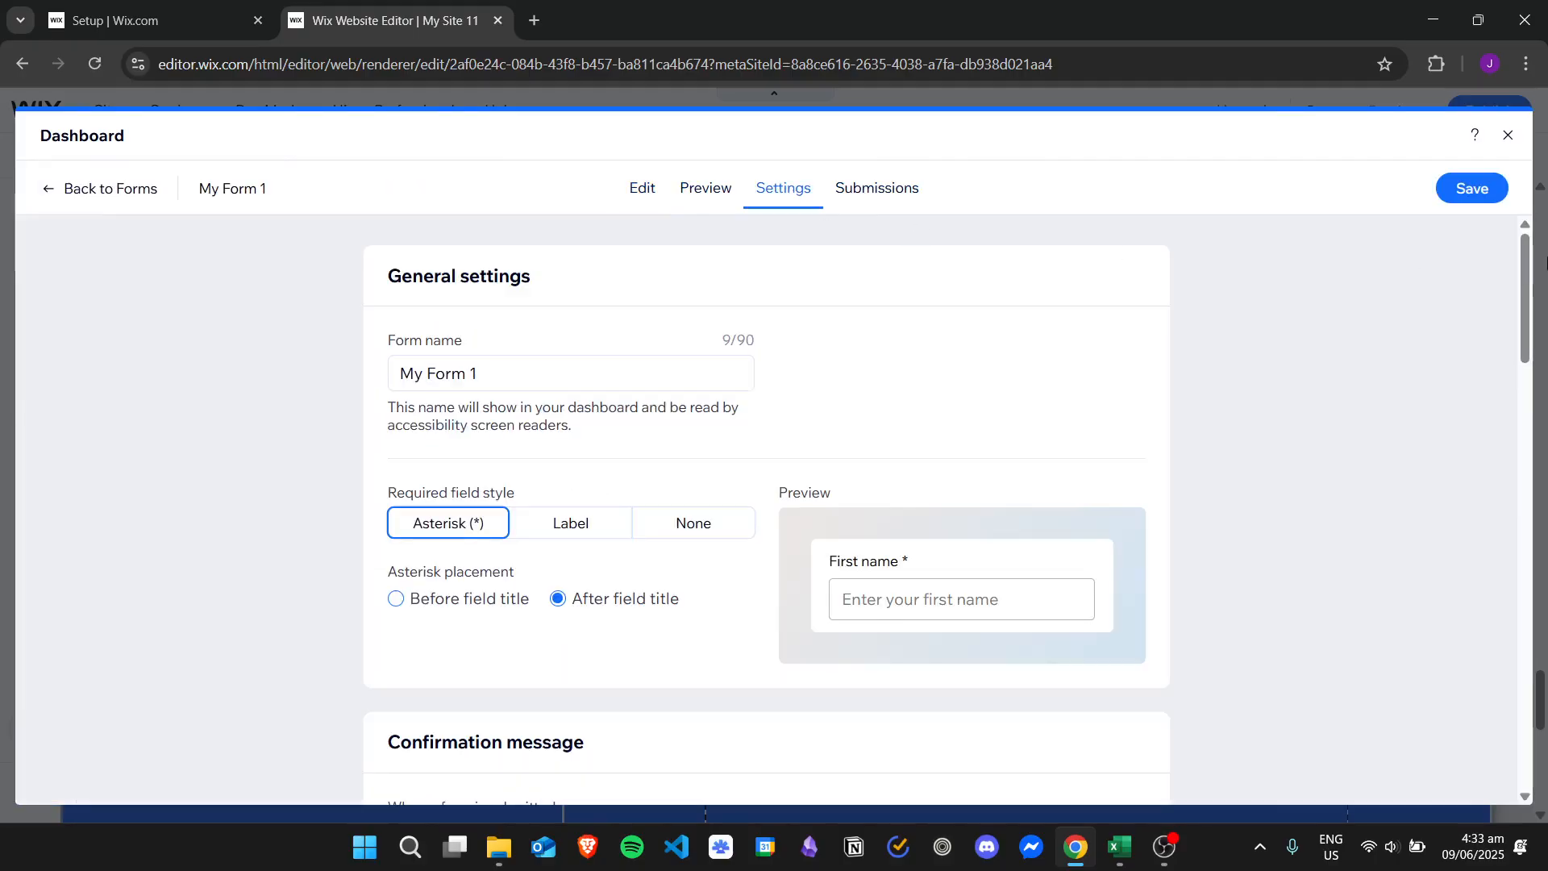
scroll("down", 3)
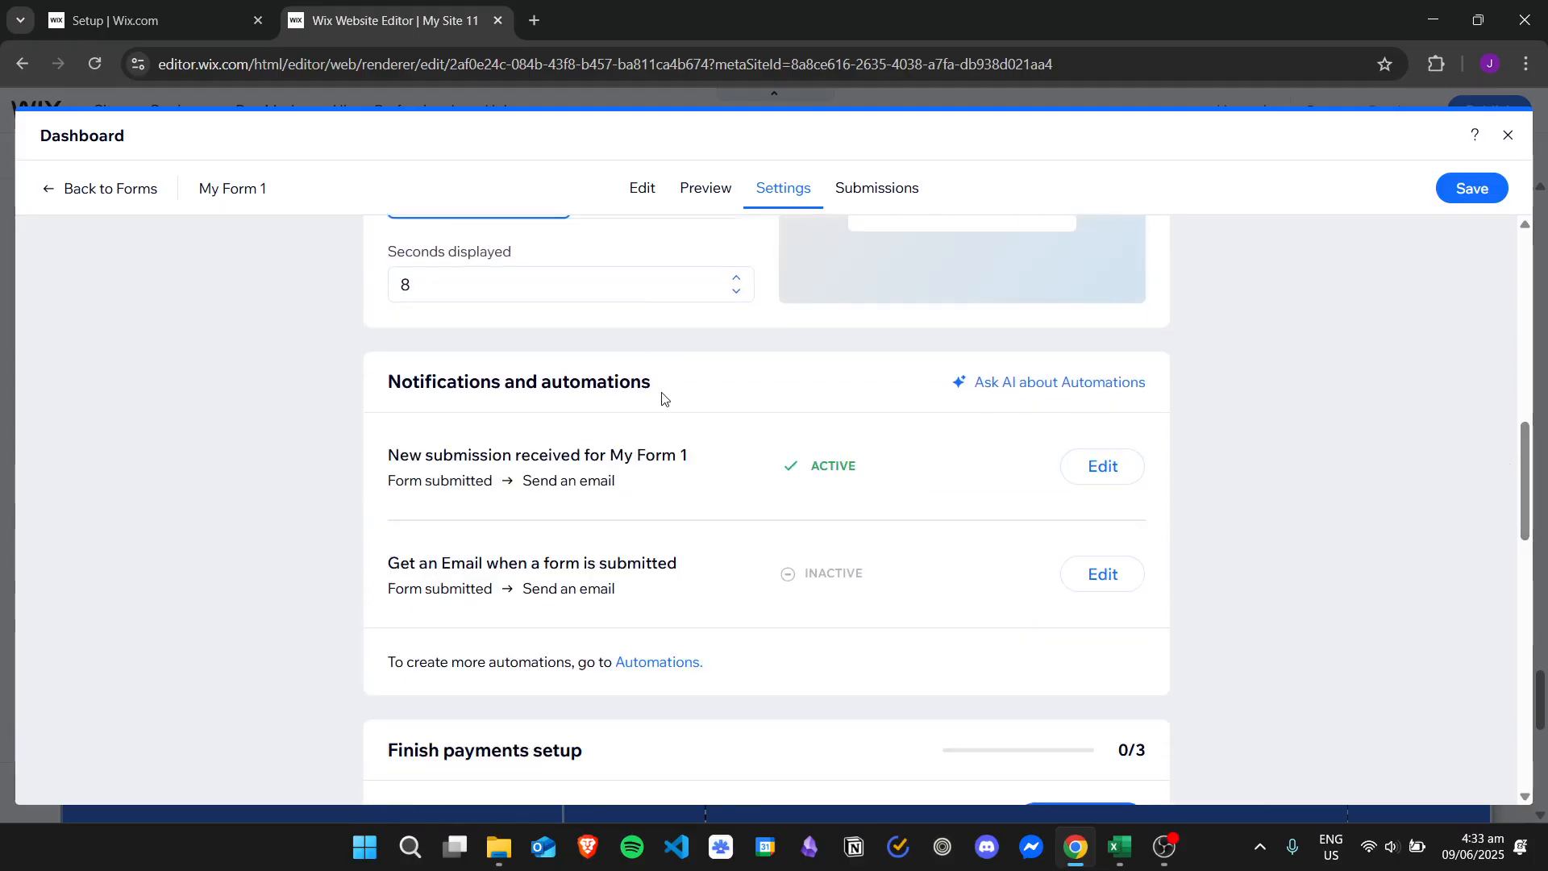
mouse_move(1403, 437)
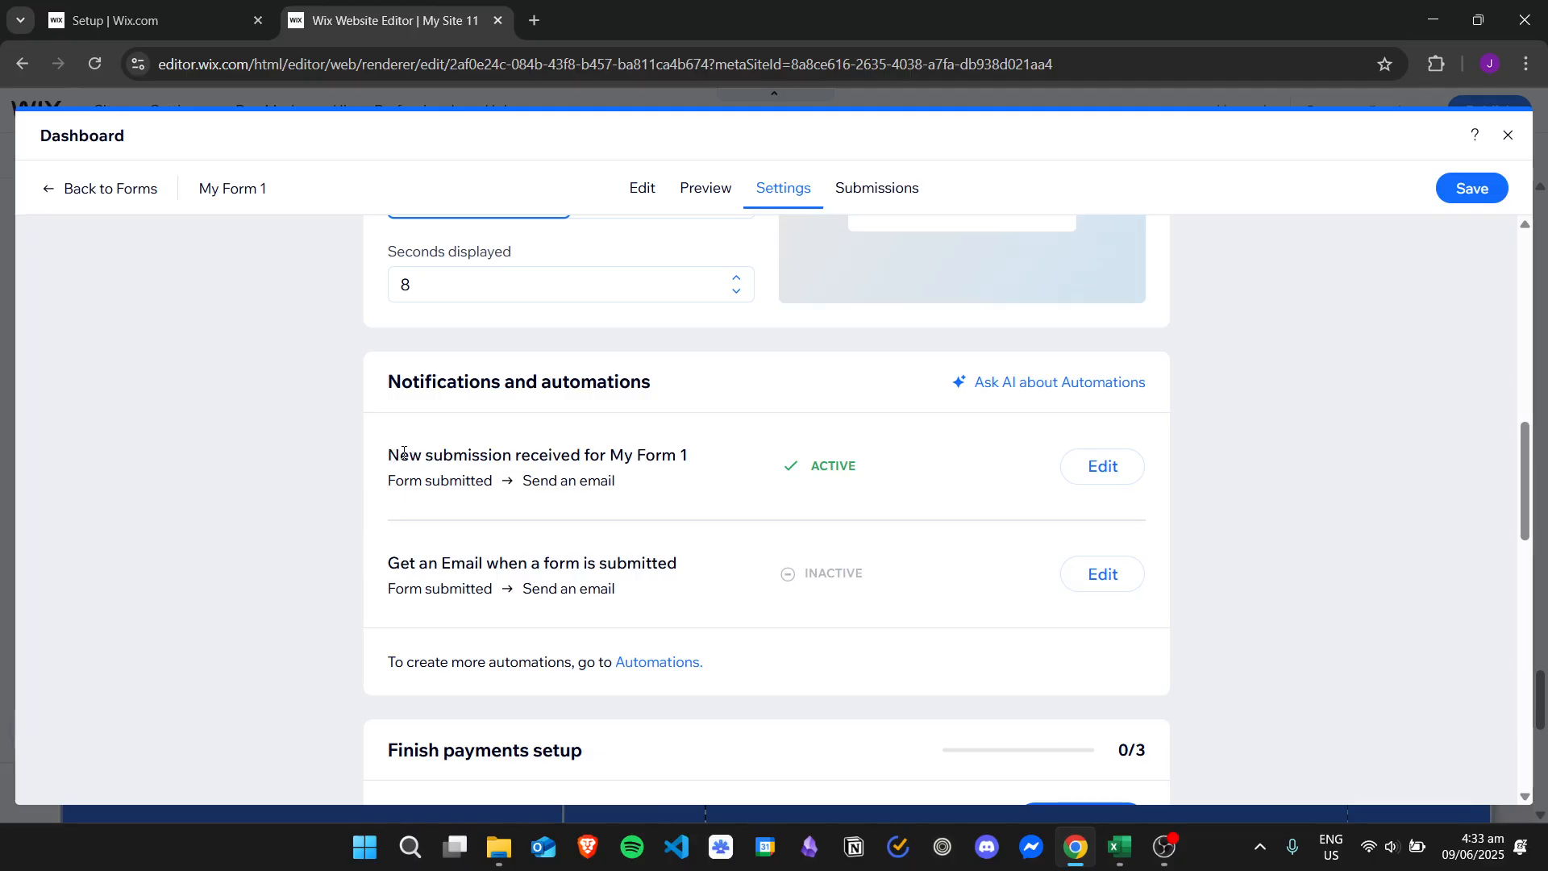
mouse_move(1401, 465)
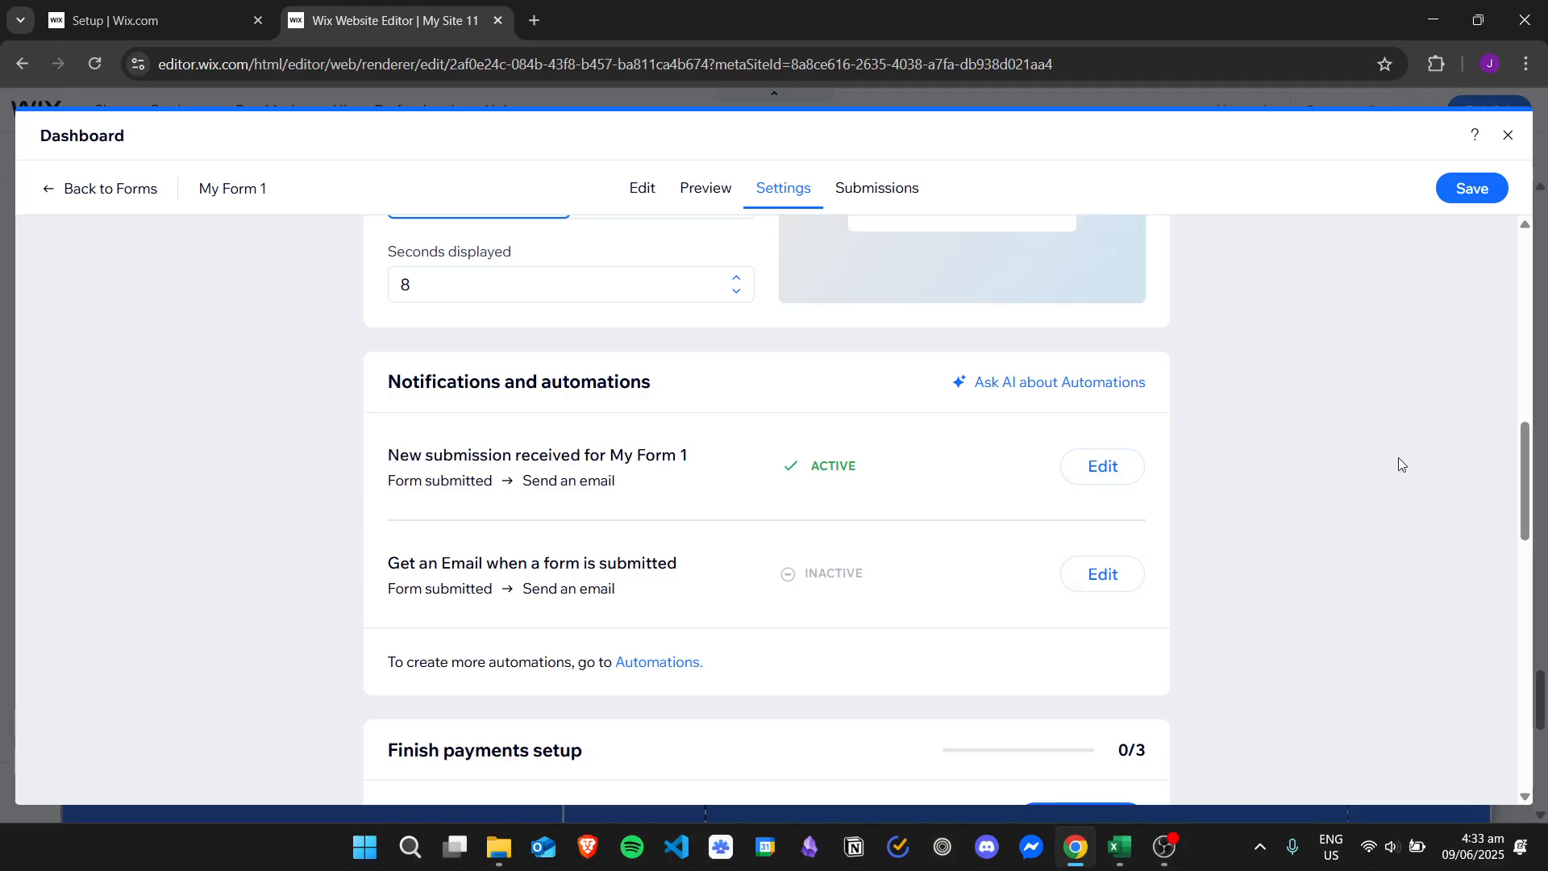
scroll("down", 3)
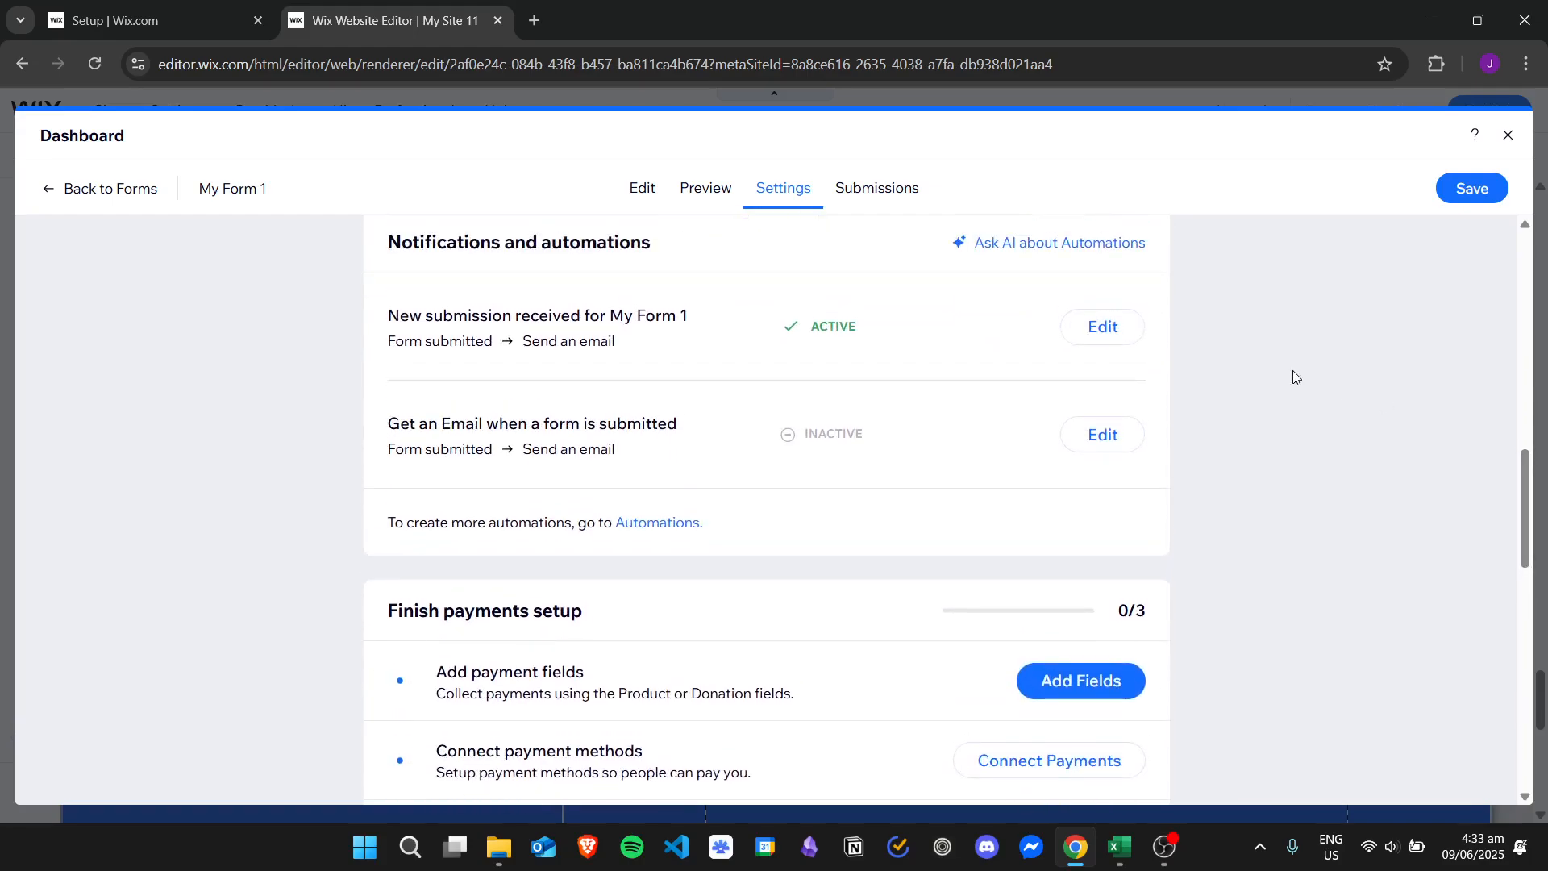
mouse_move(1186, 350)
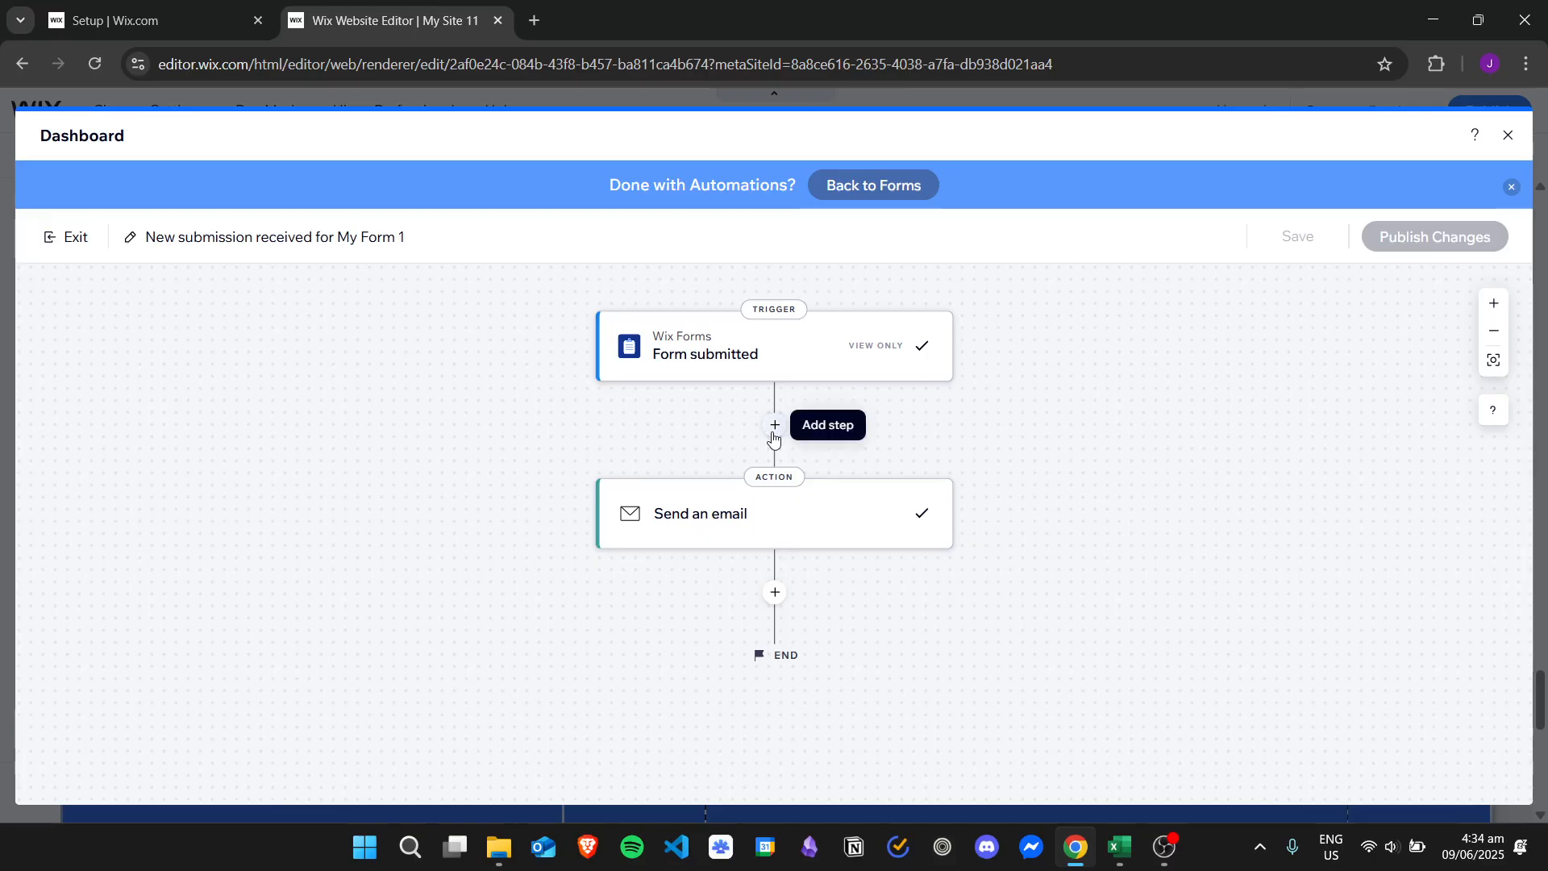
mouse_move(803, 601)
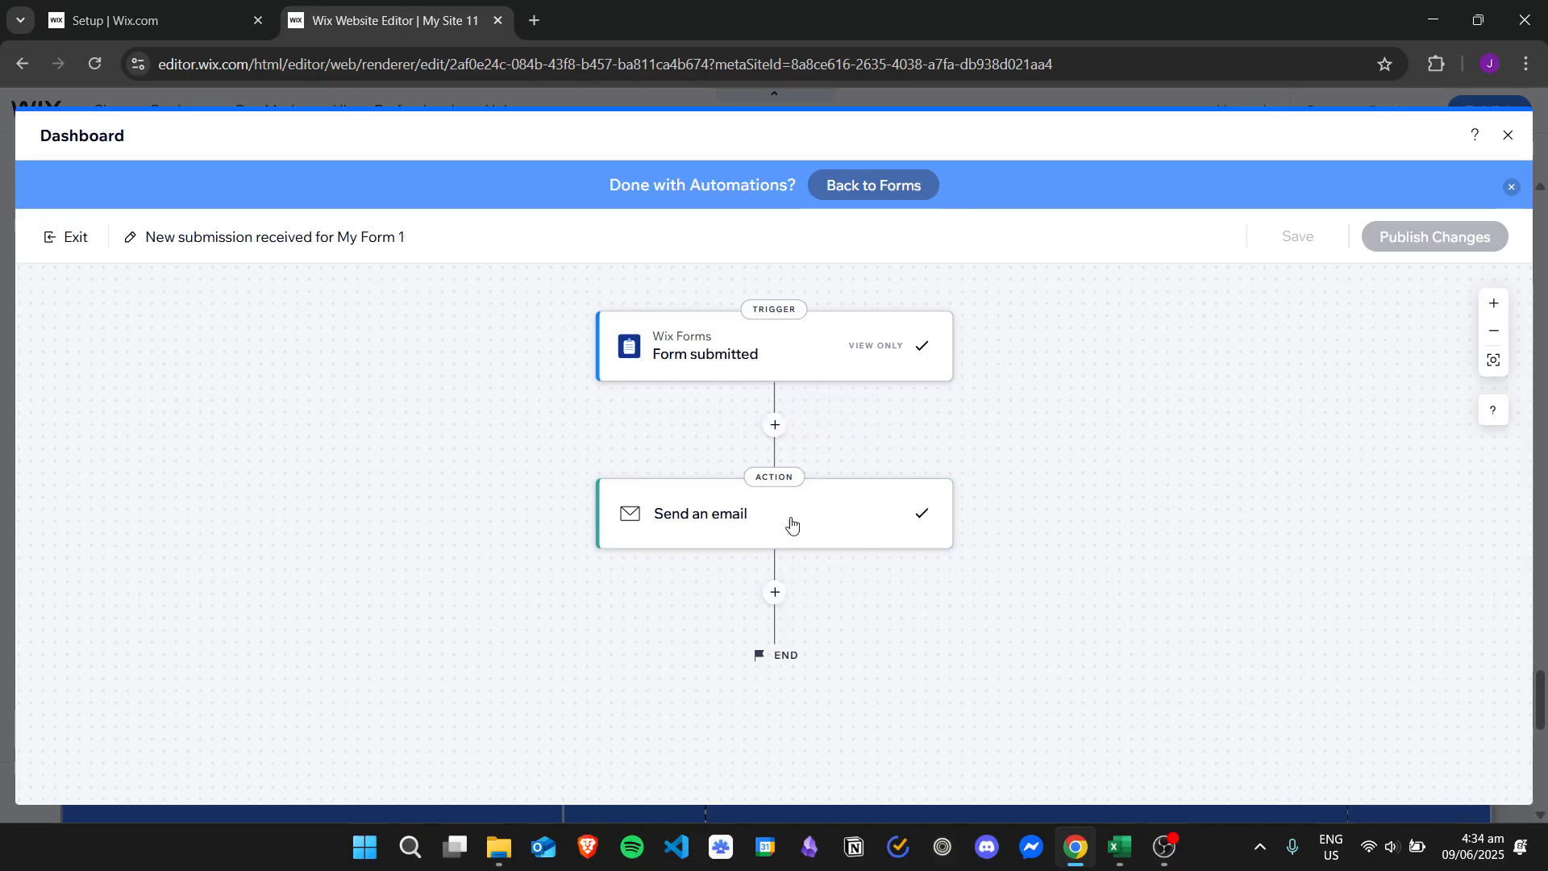
mouse_move(1069, 483)
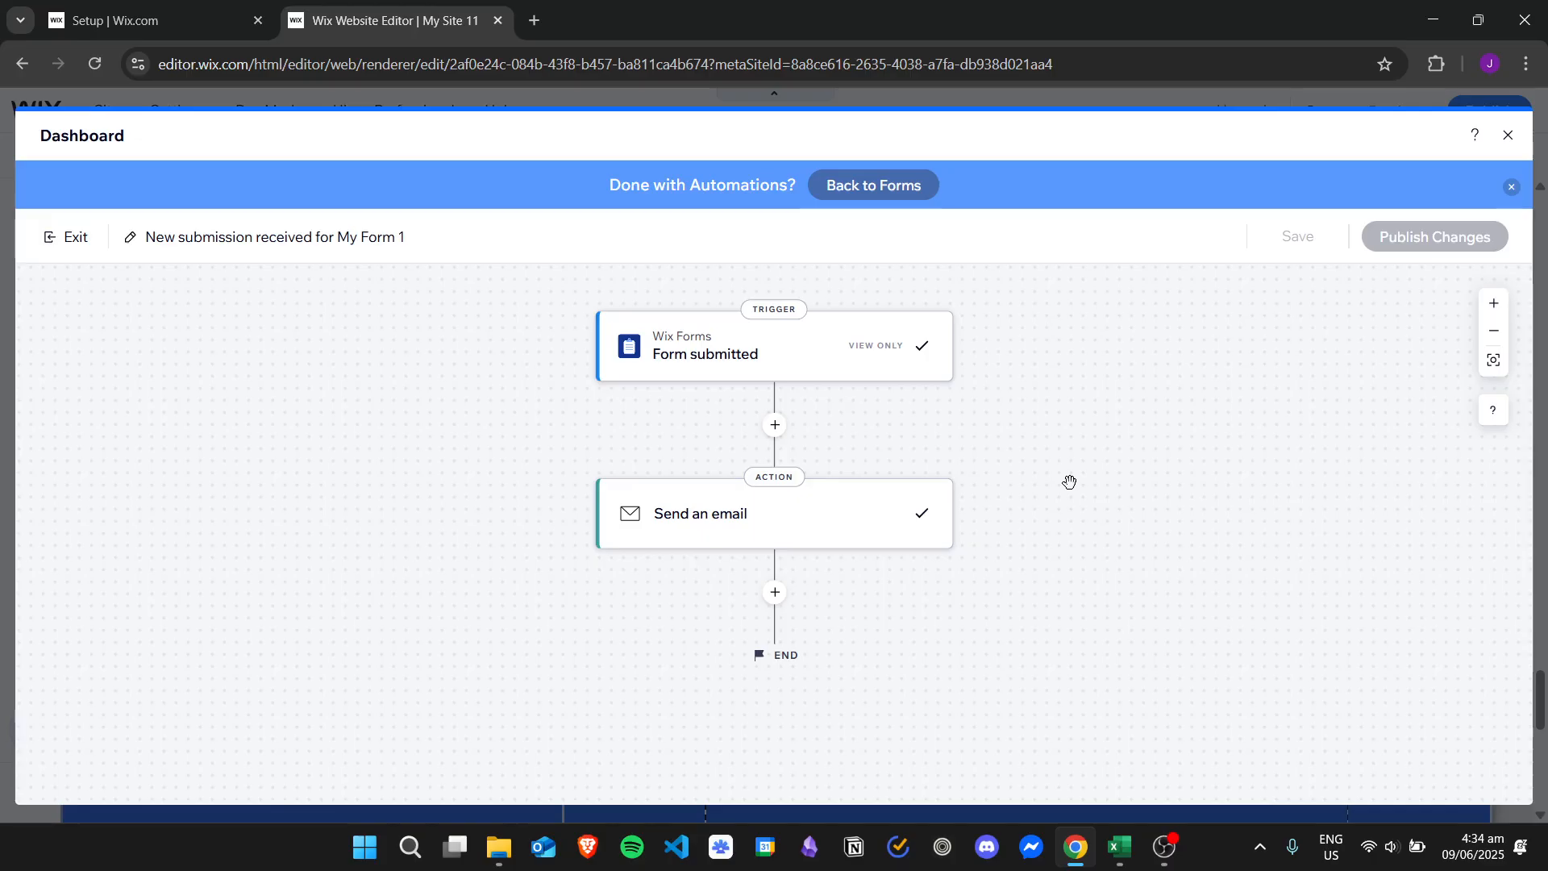
mouse_move(1096, 497)
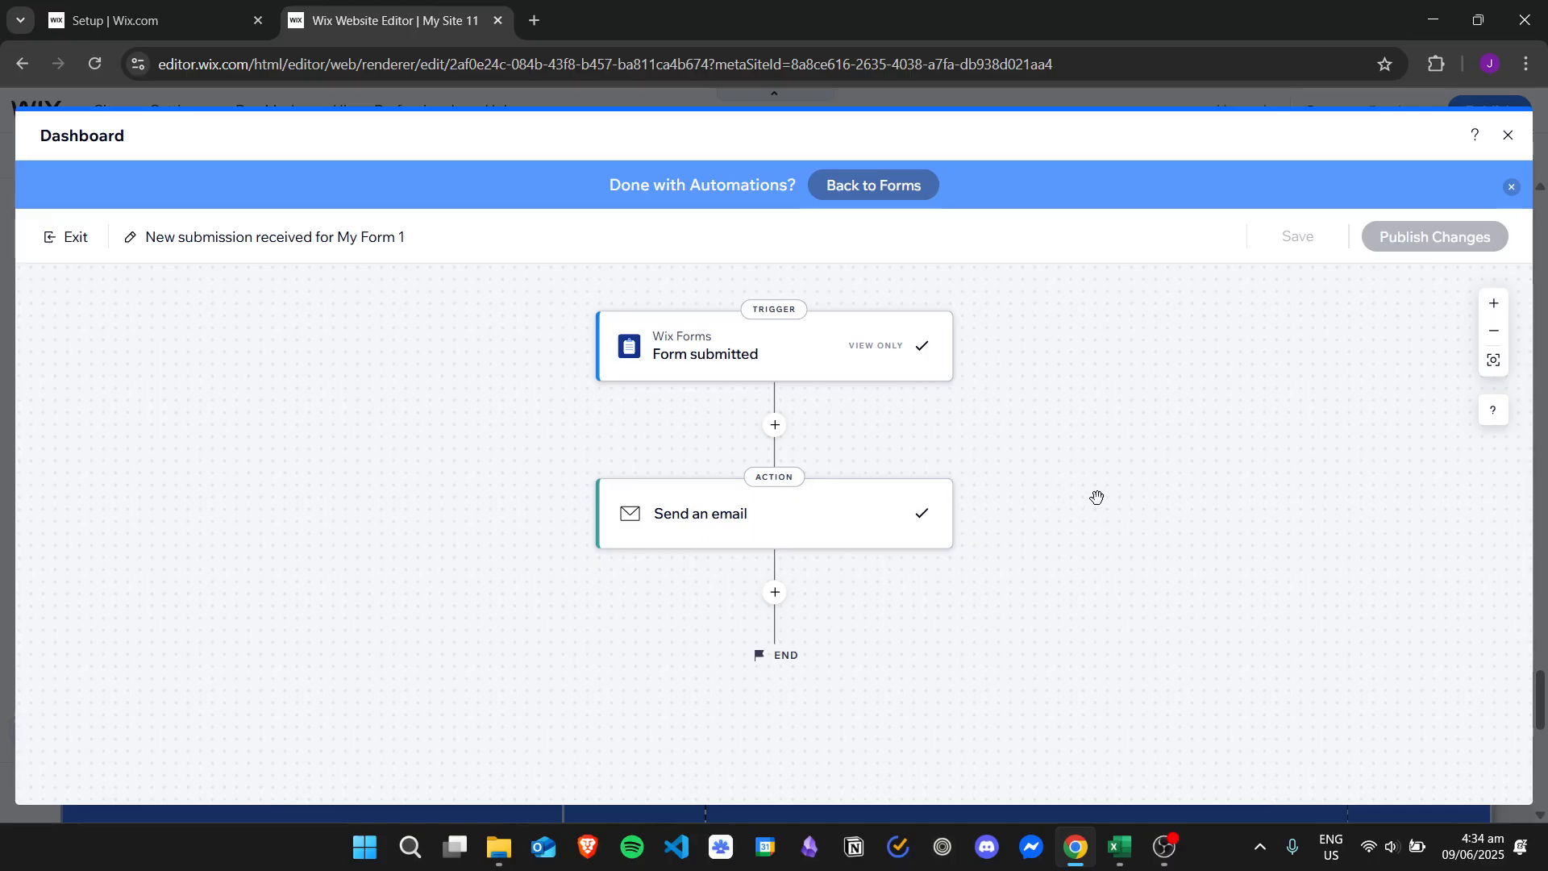
mouse_move(1371, 501)
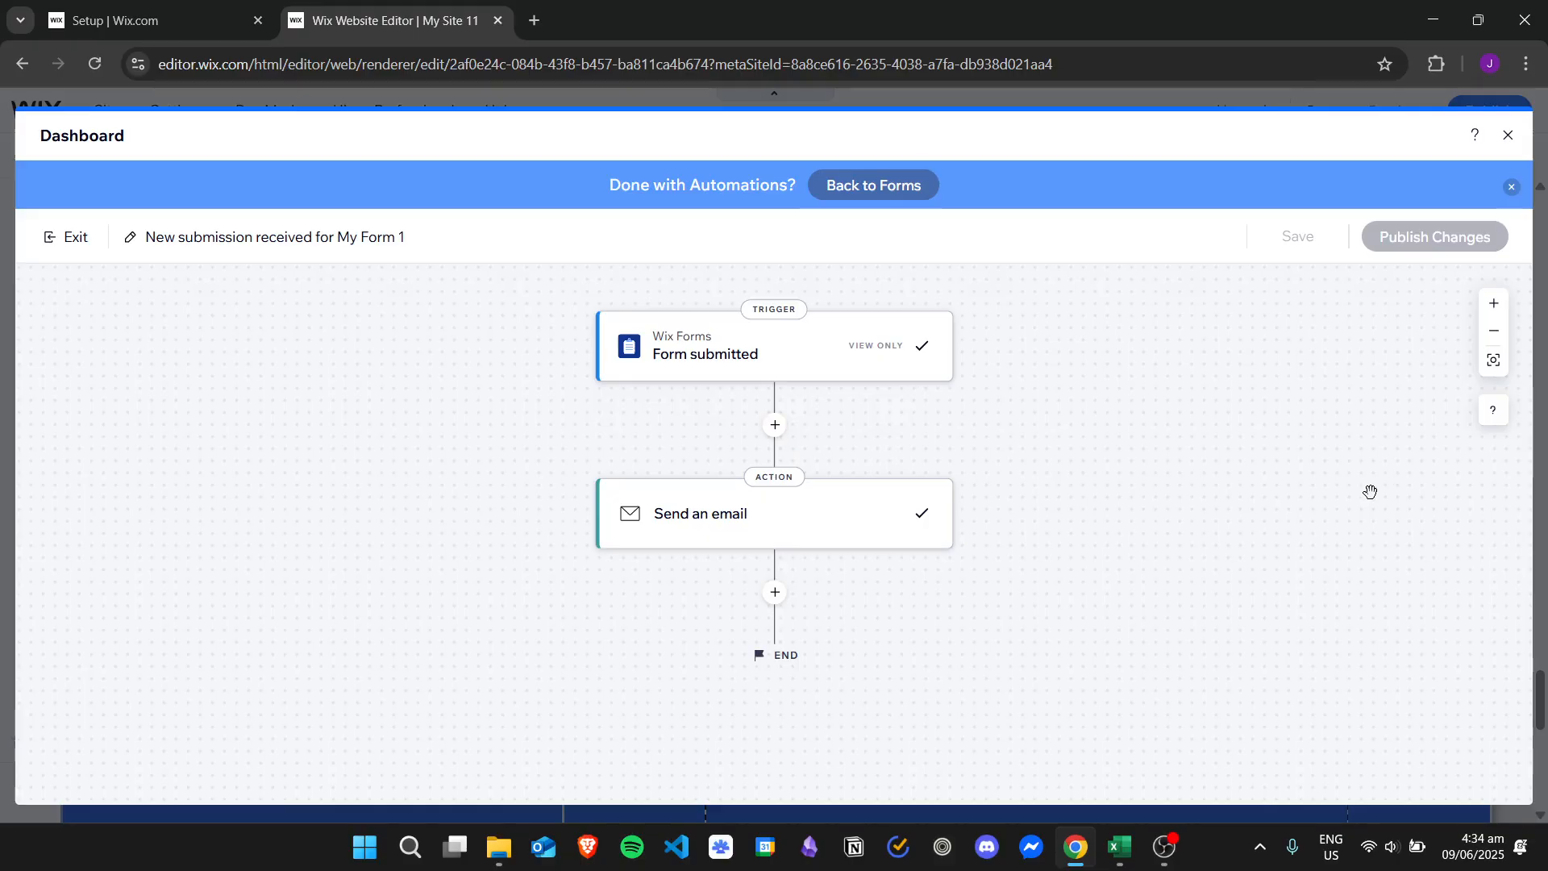
mouse_move(815, 532)
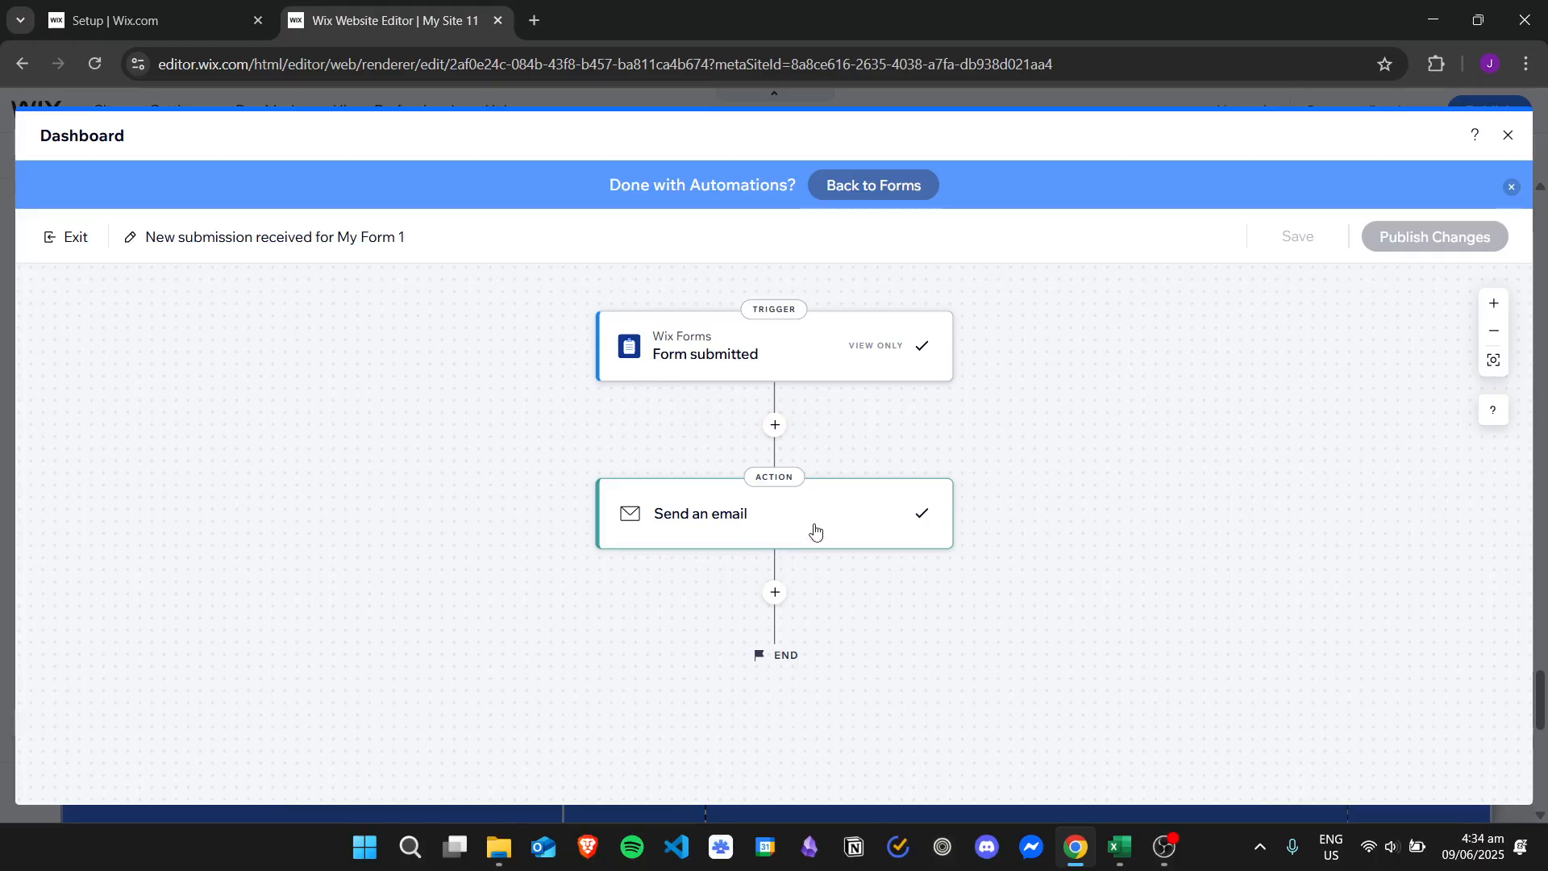
Step: Open the Send an email step of 'New submission received for My Form 1'
left_click(774, 513)
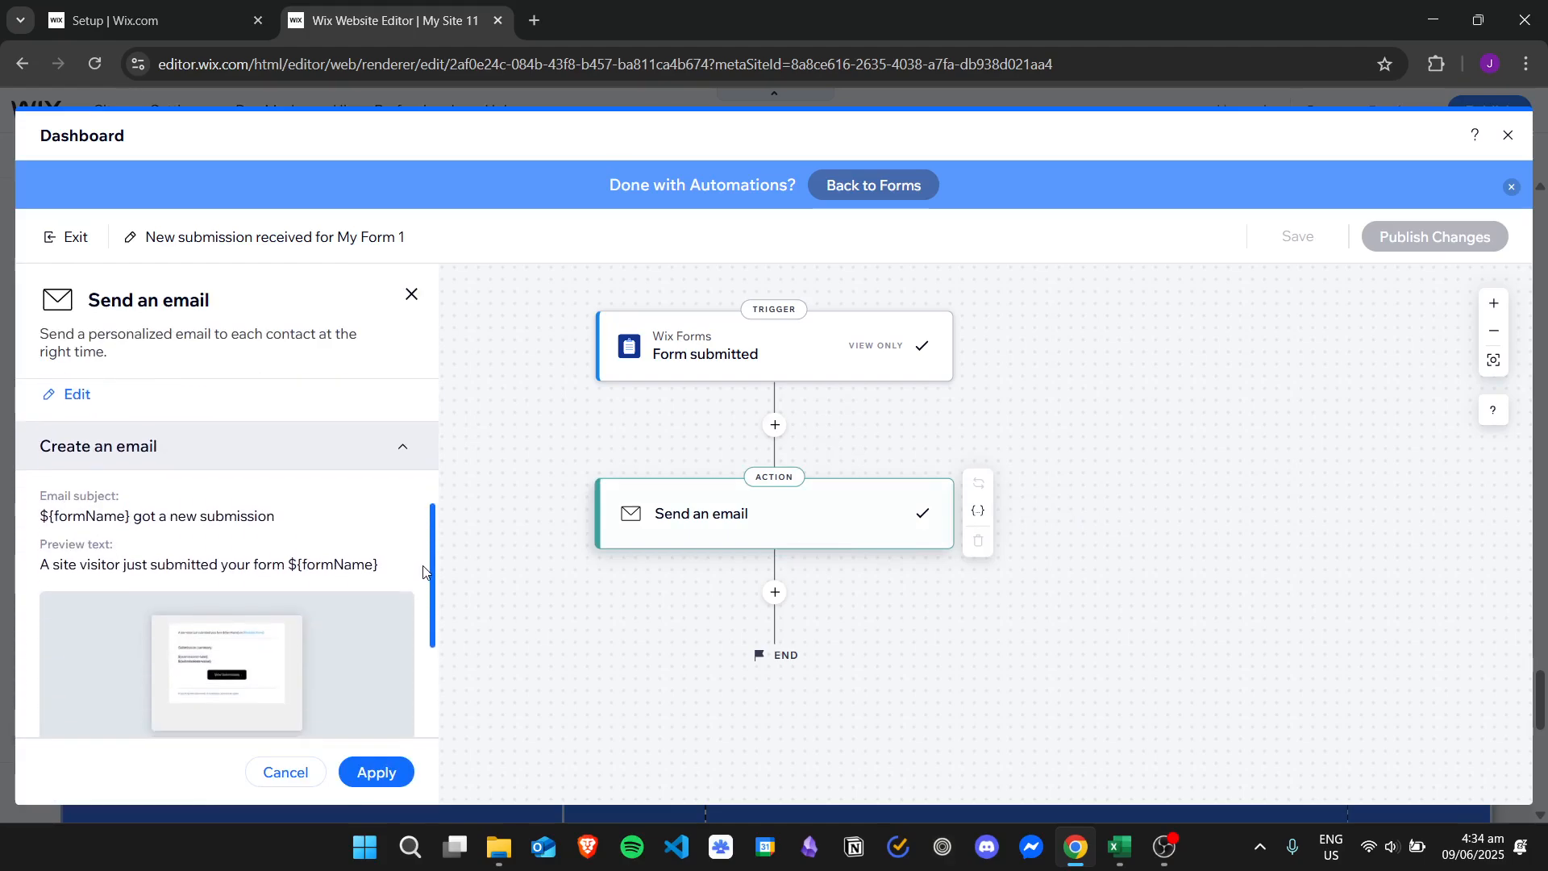
scroll("down", 3)
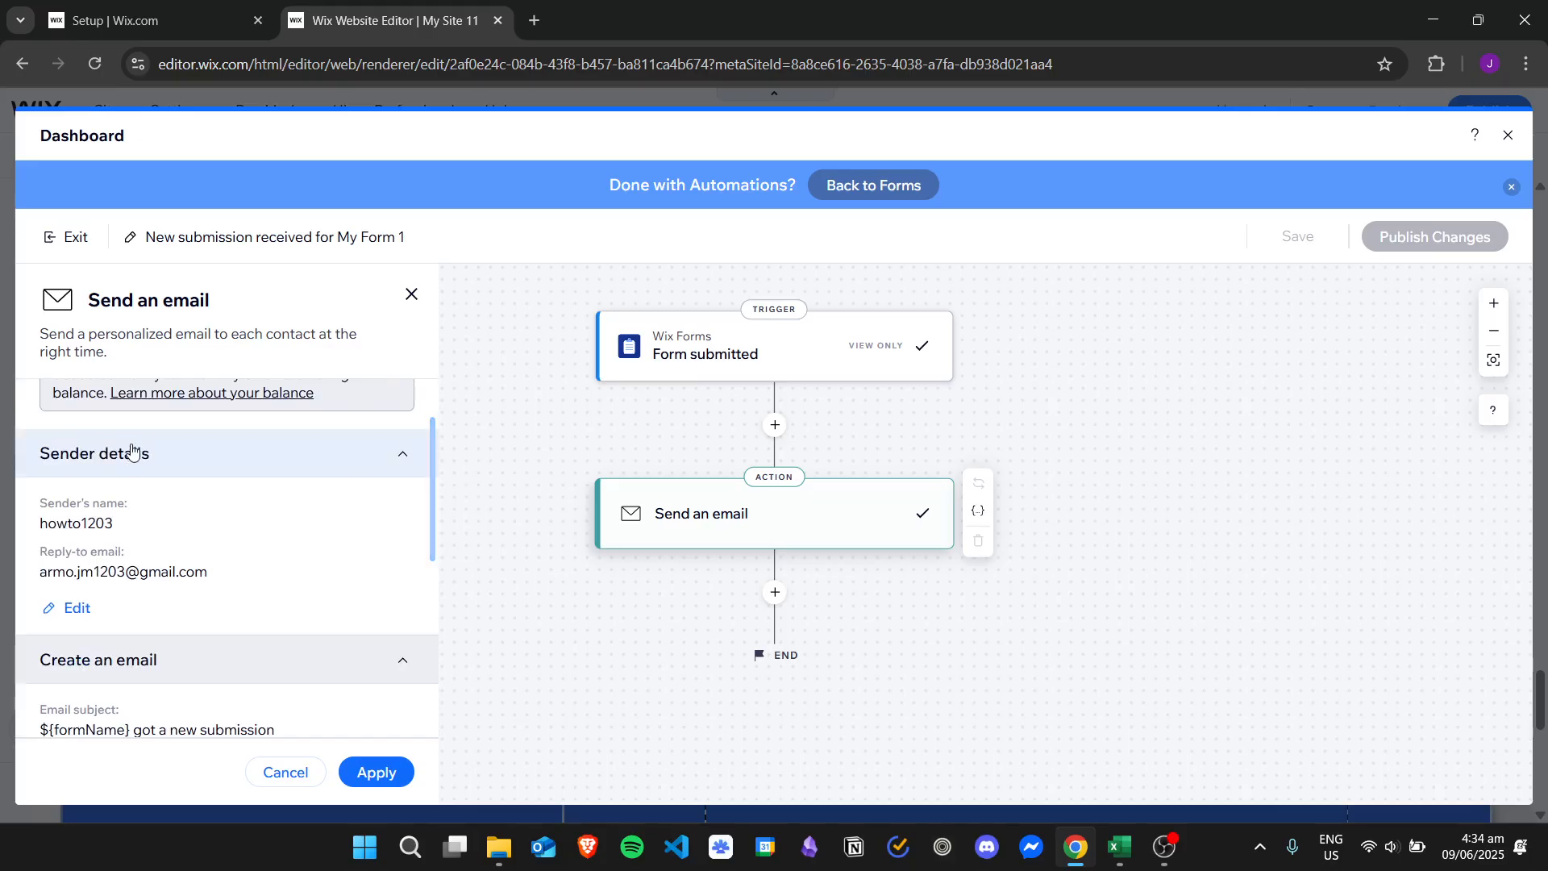
Step: Review the notification email's sender and save the default sender
left_click(65, 608)
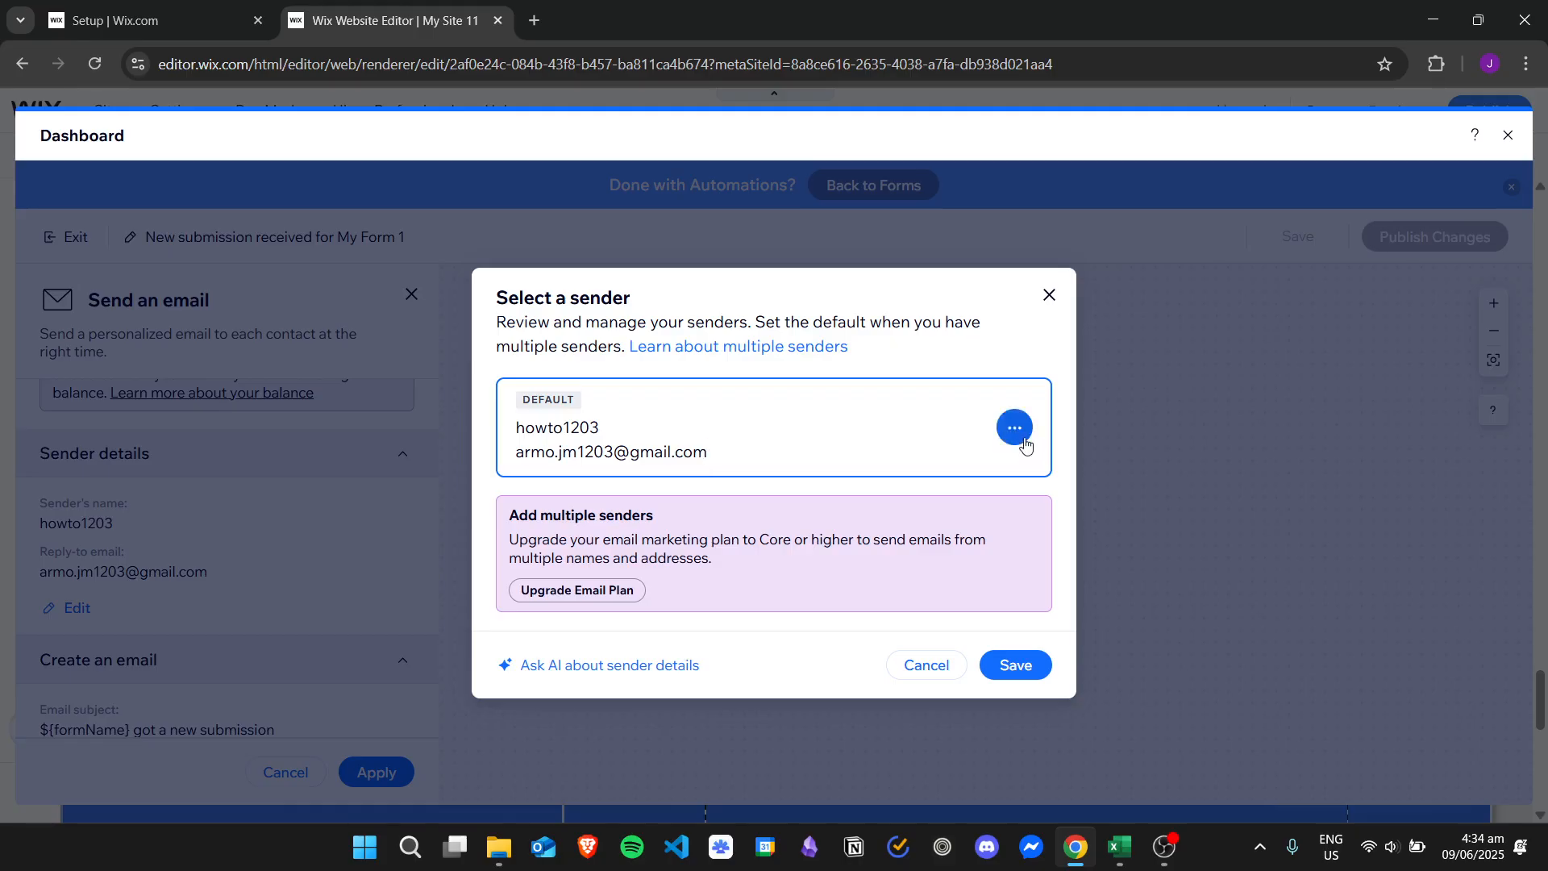
mouse_move(827, 454)
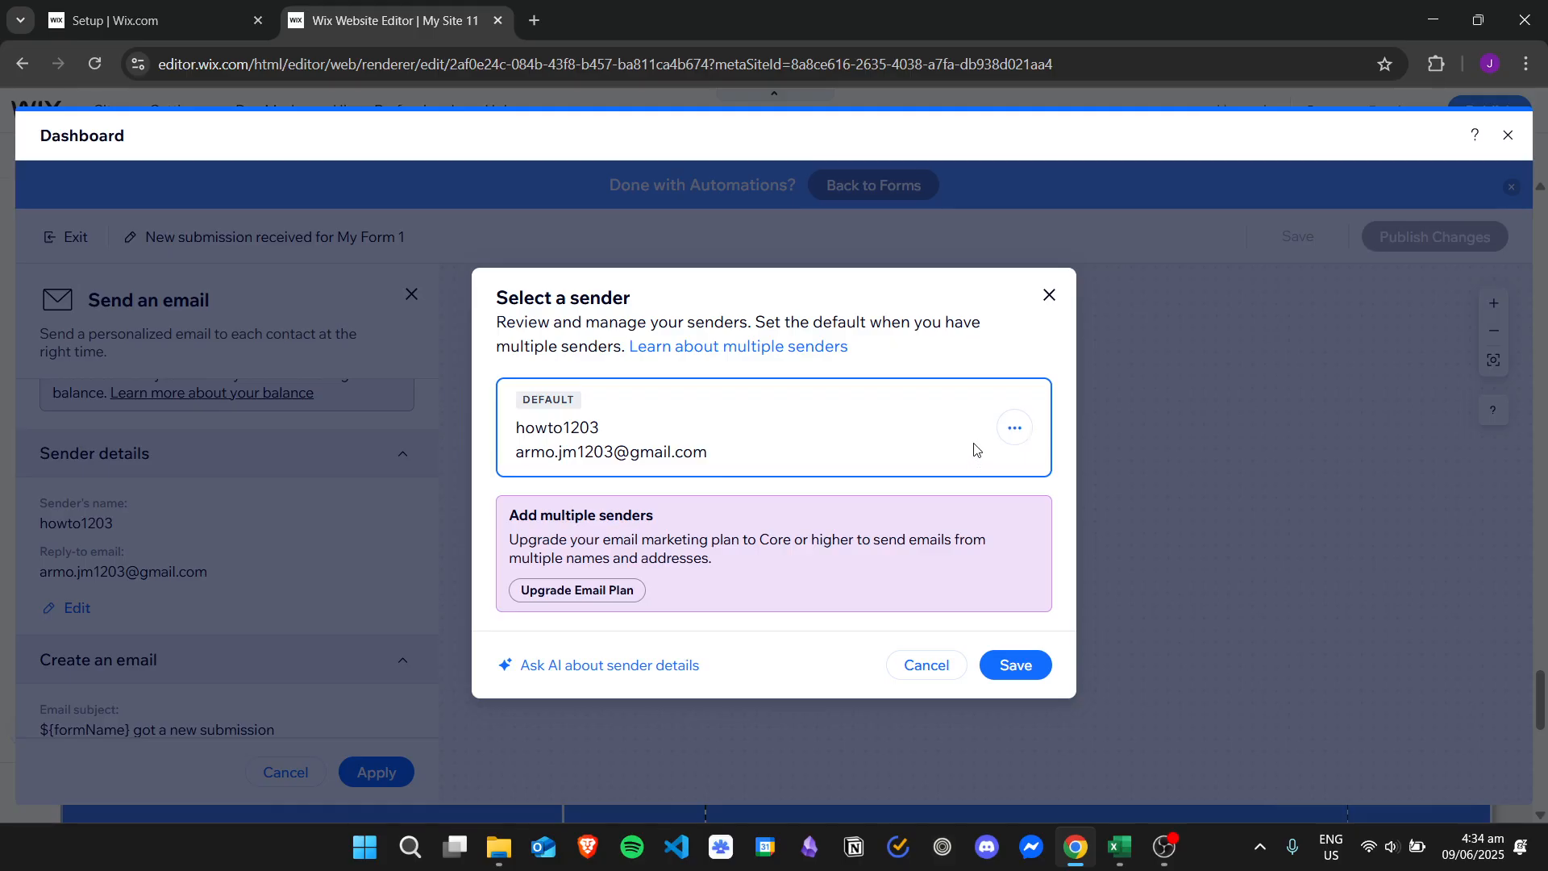
mouse_move(577, 590)
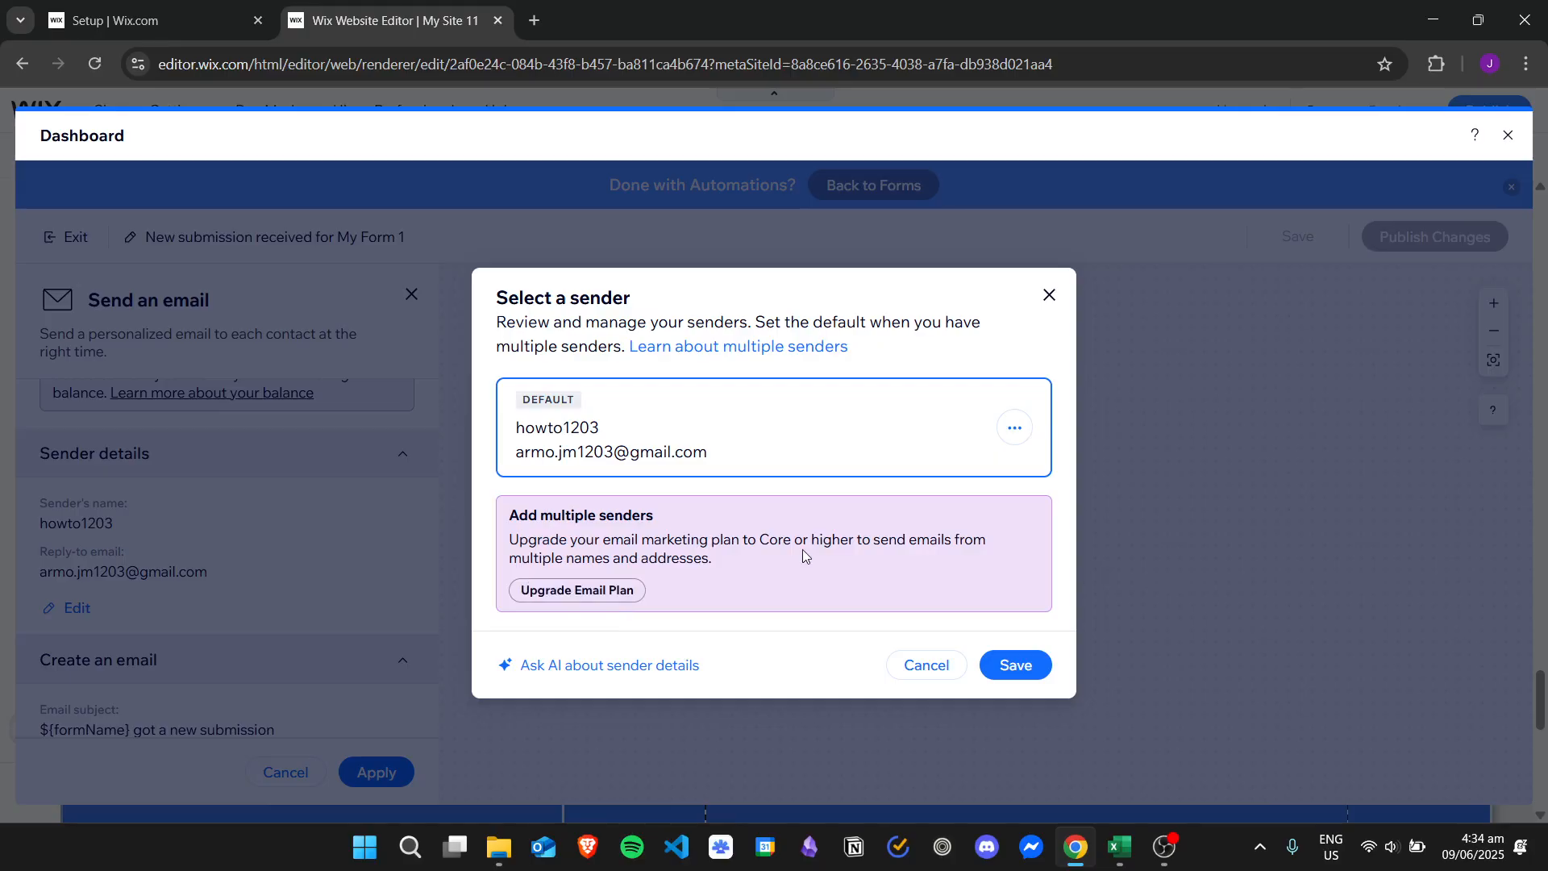
mouse_move(640, 408)
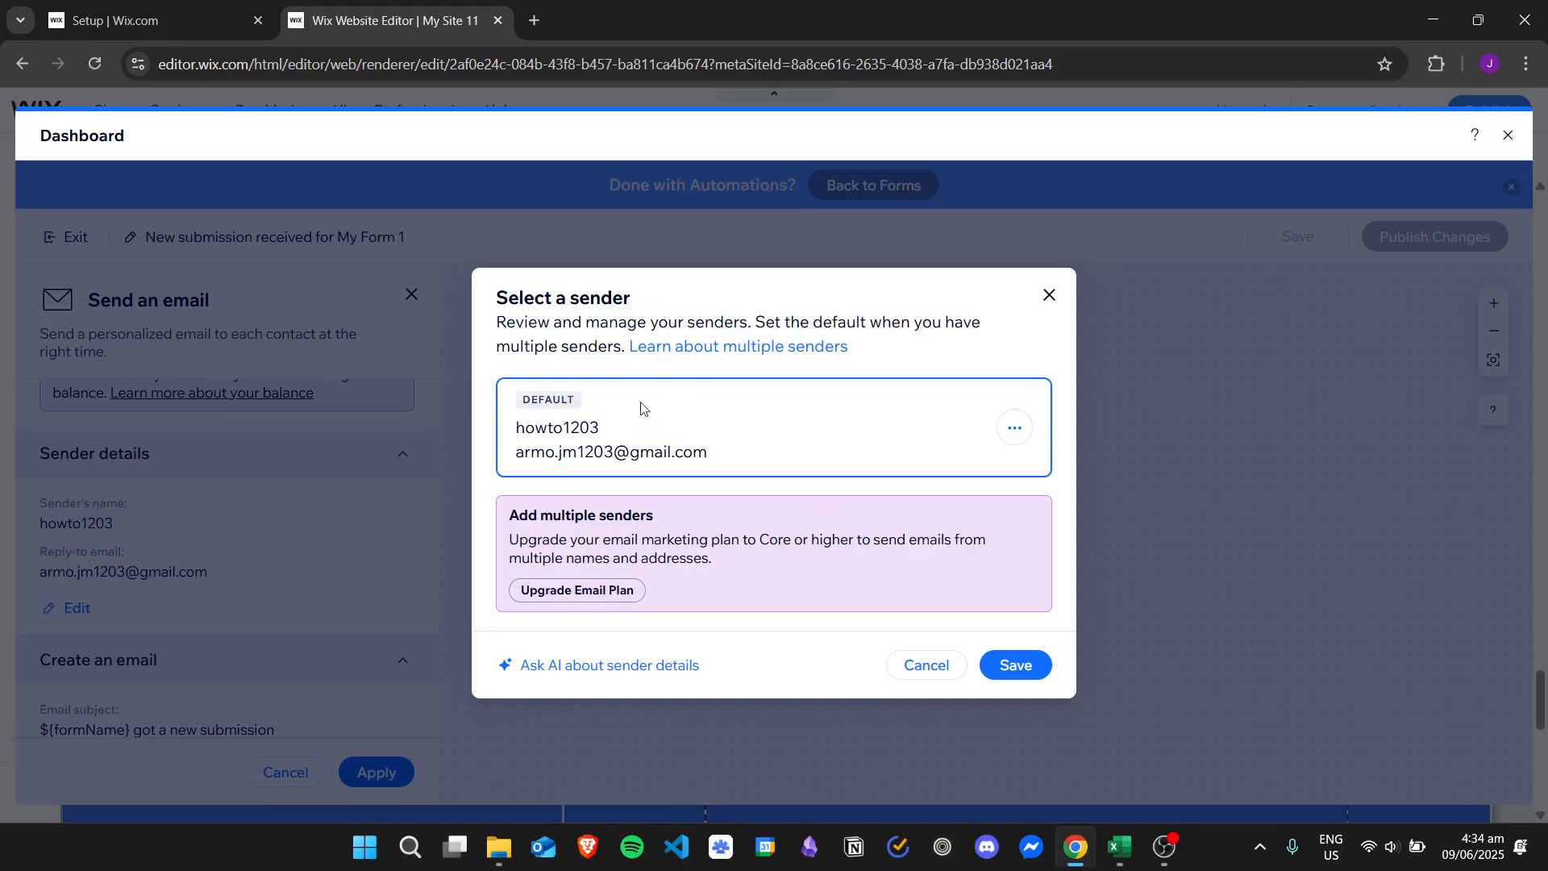
mouse_move(641, 431)
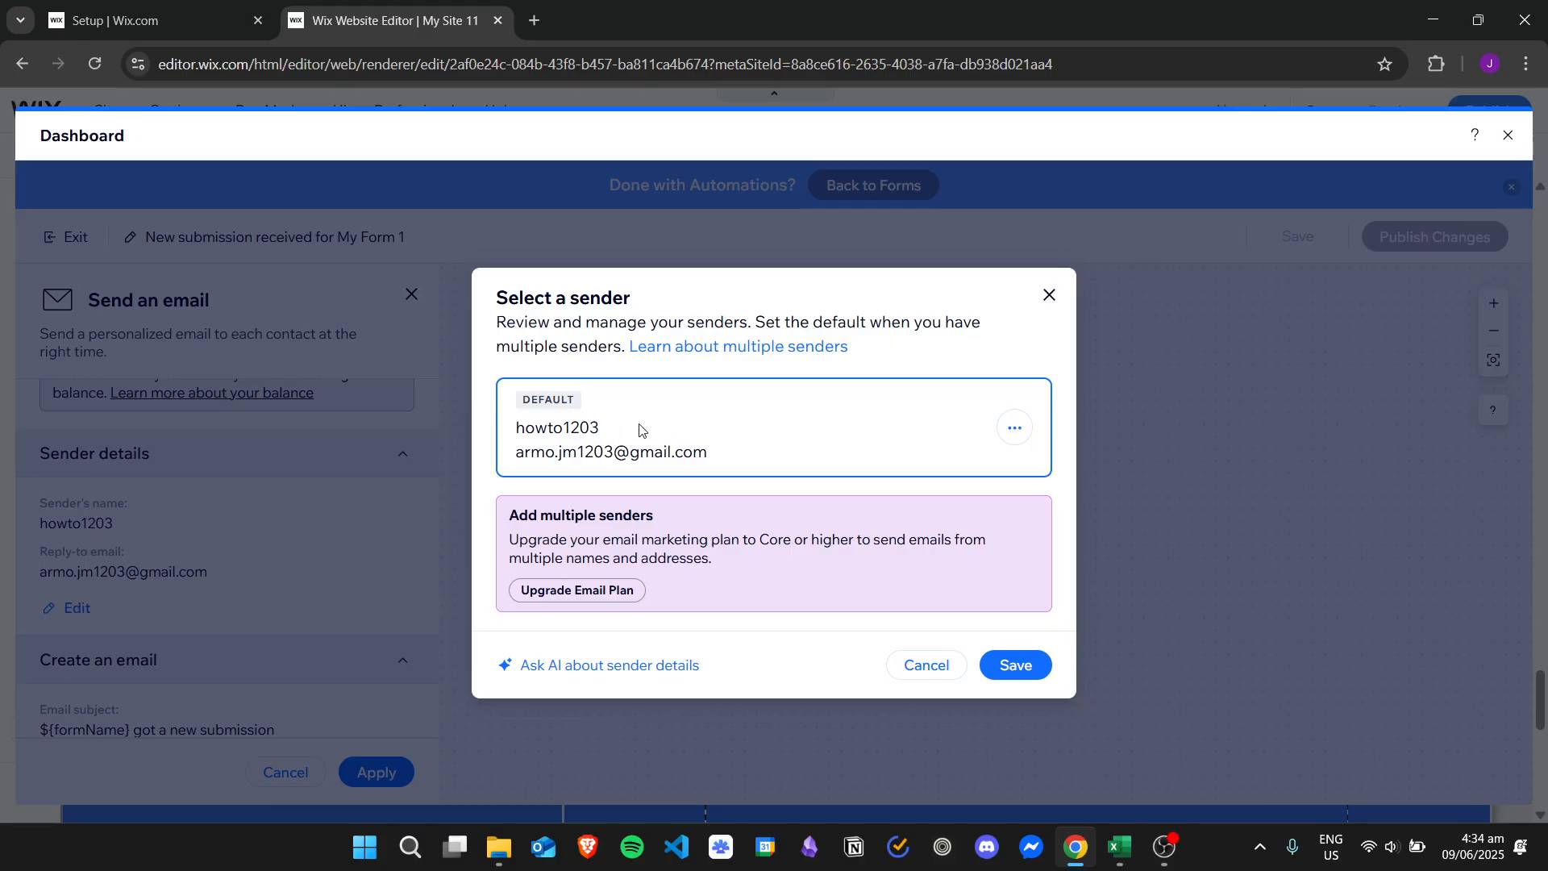
mouse_move(1047, 492)
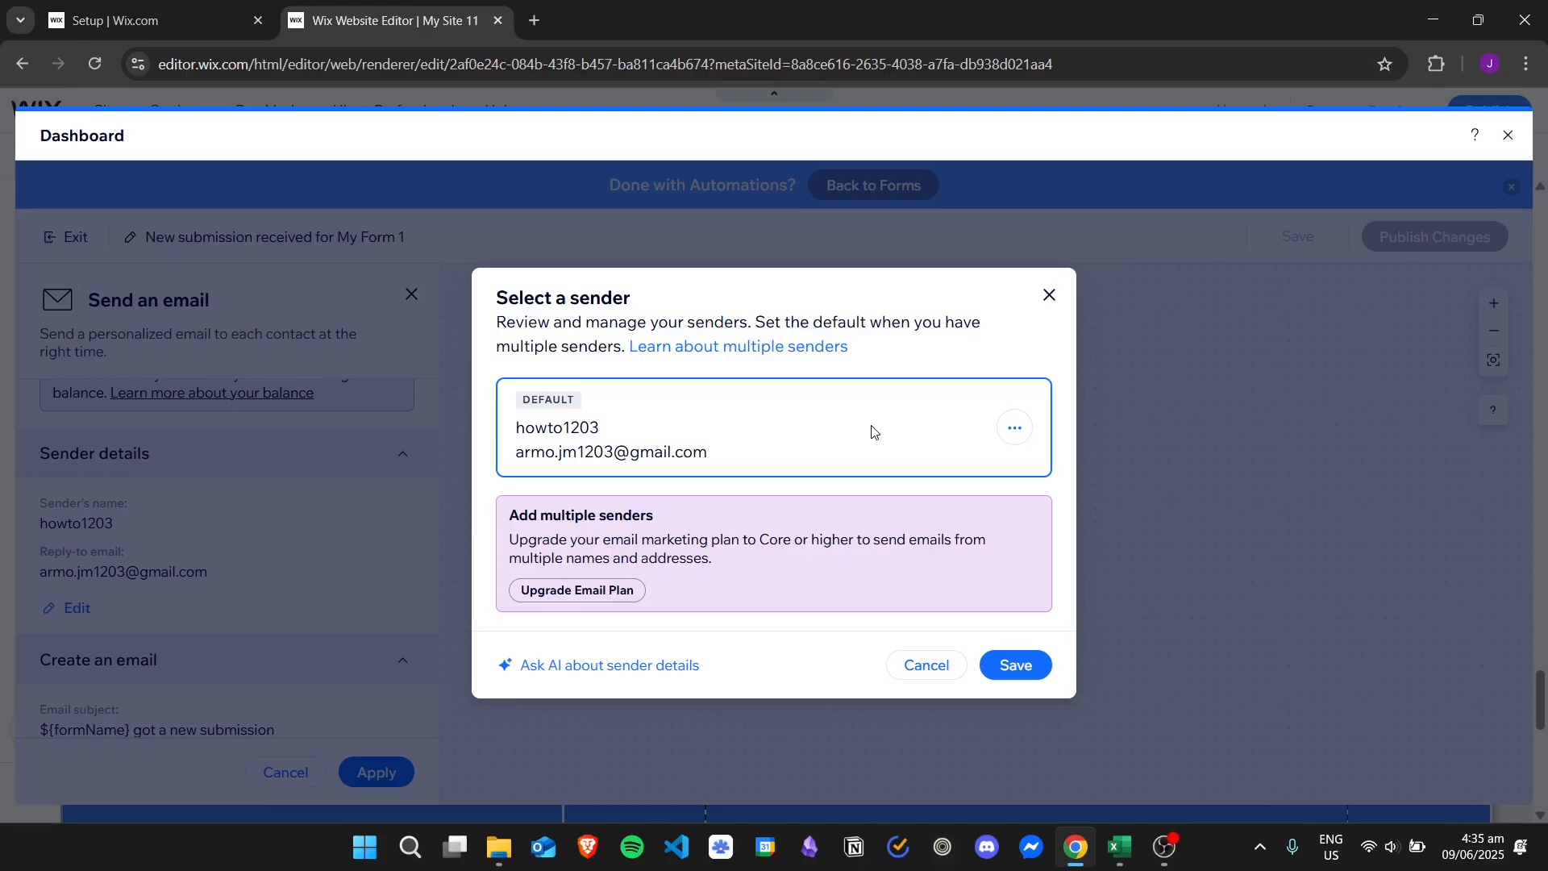
mouse_move(1050, 340)
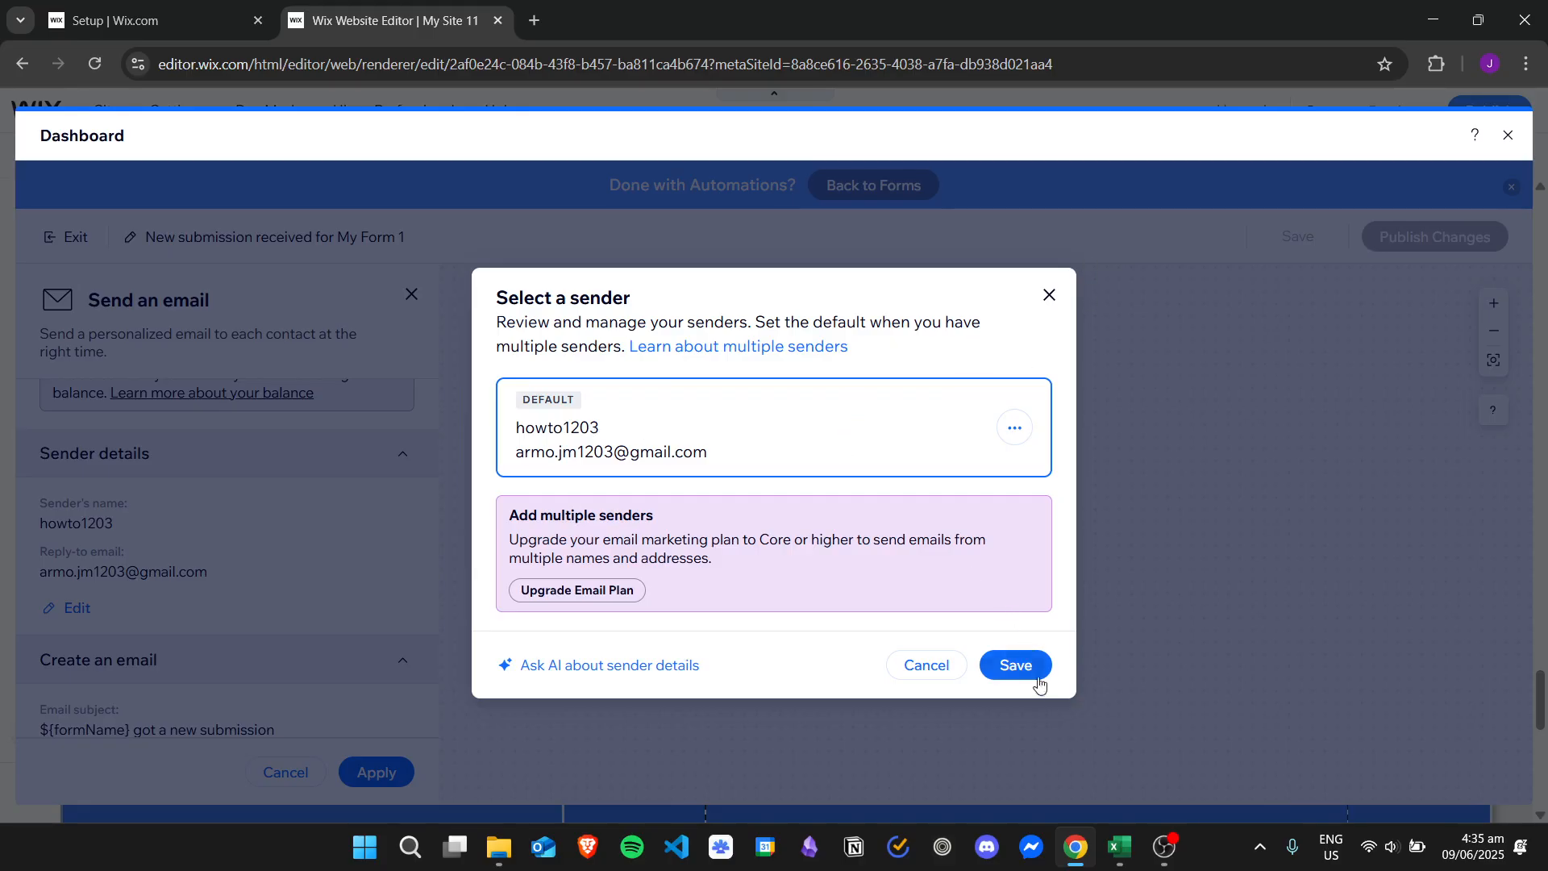
left_click(1014, 664)
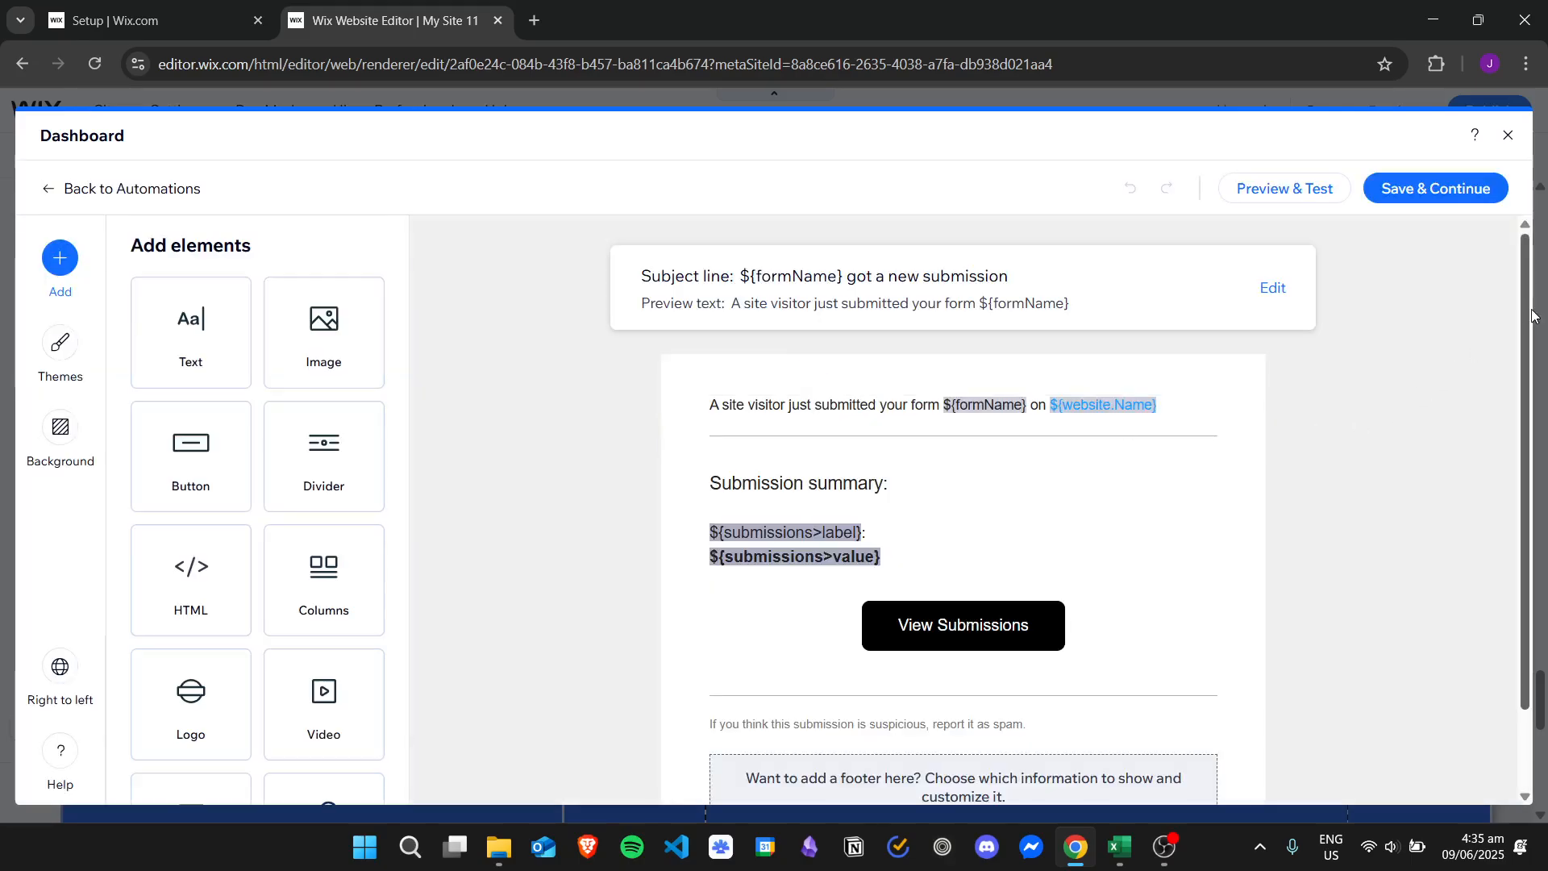
Step: Turn 'Submission summary' into a bold size-32 heading reading 'Thank you for your submission!'
scroll("down", 3)
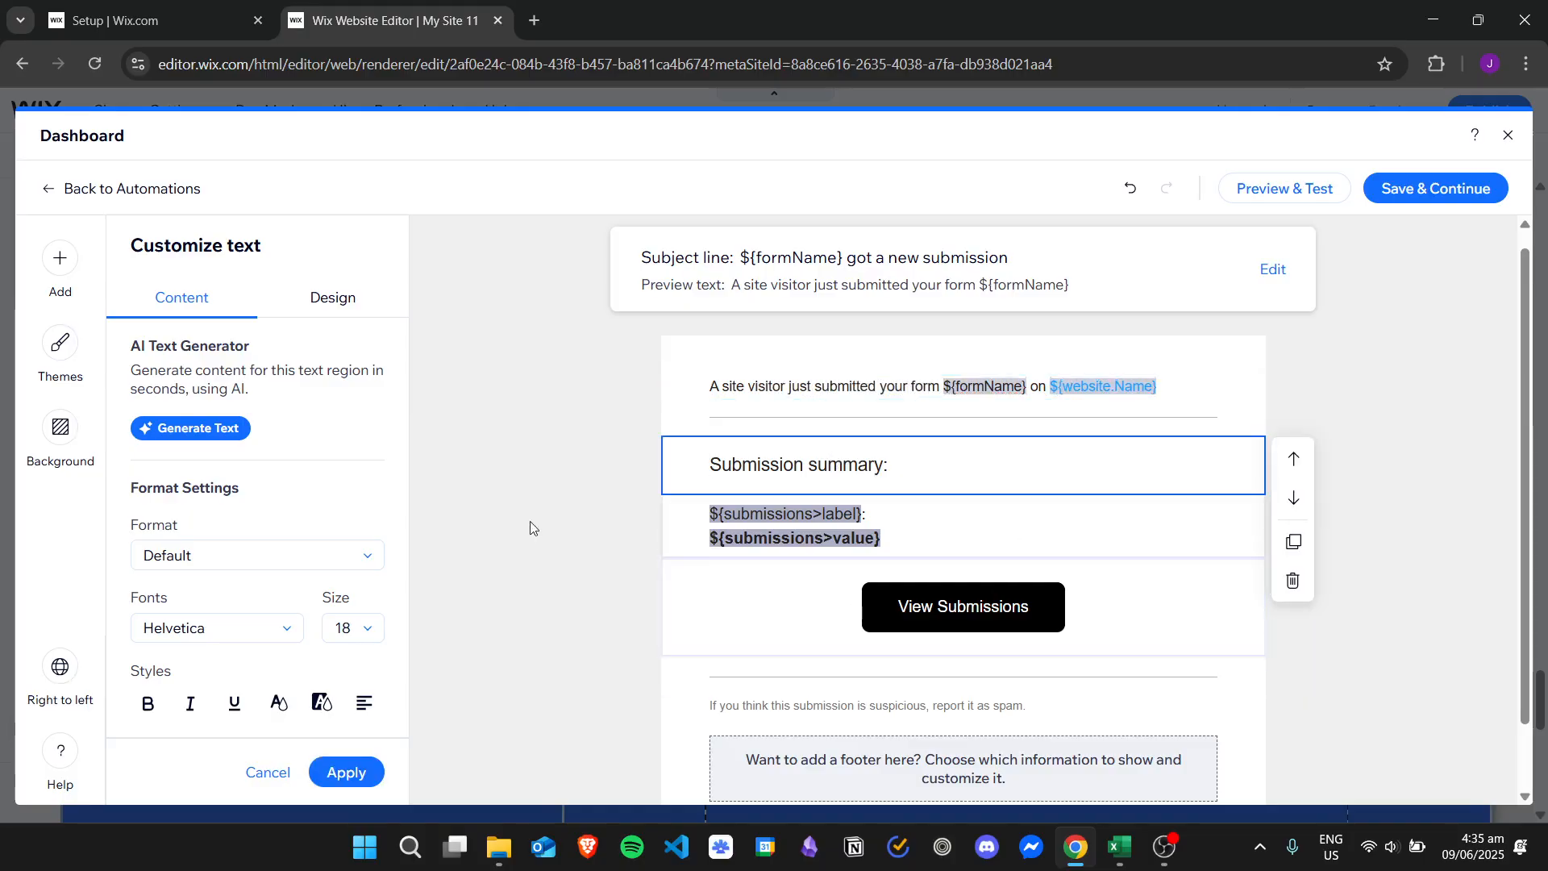
left_click(892, 464)
type("Thank you for")
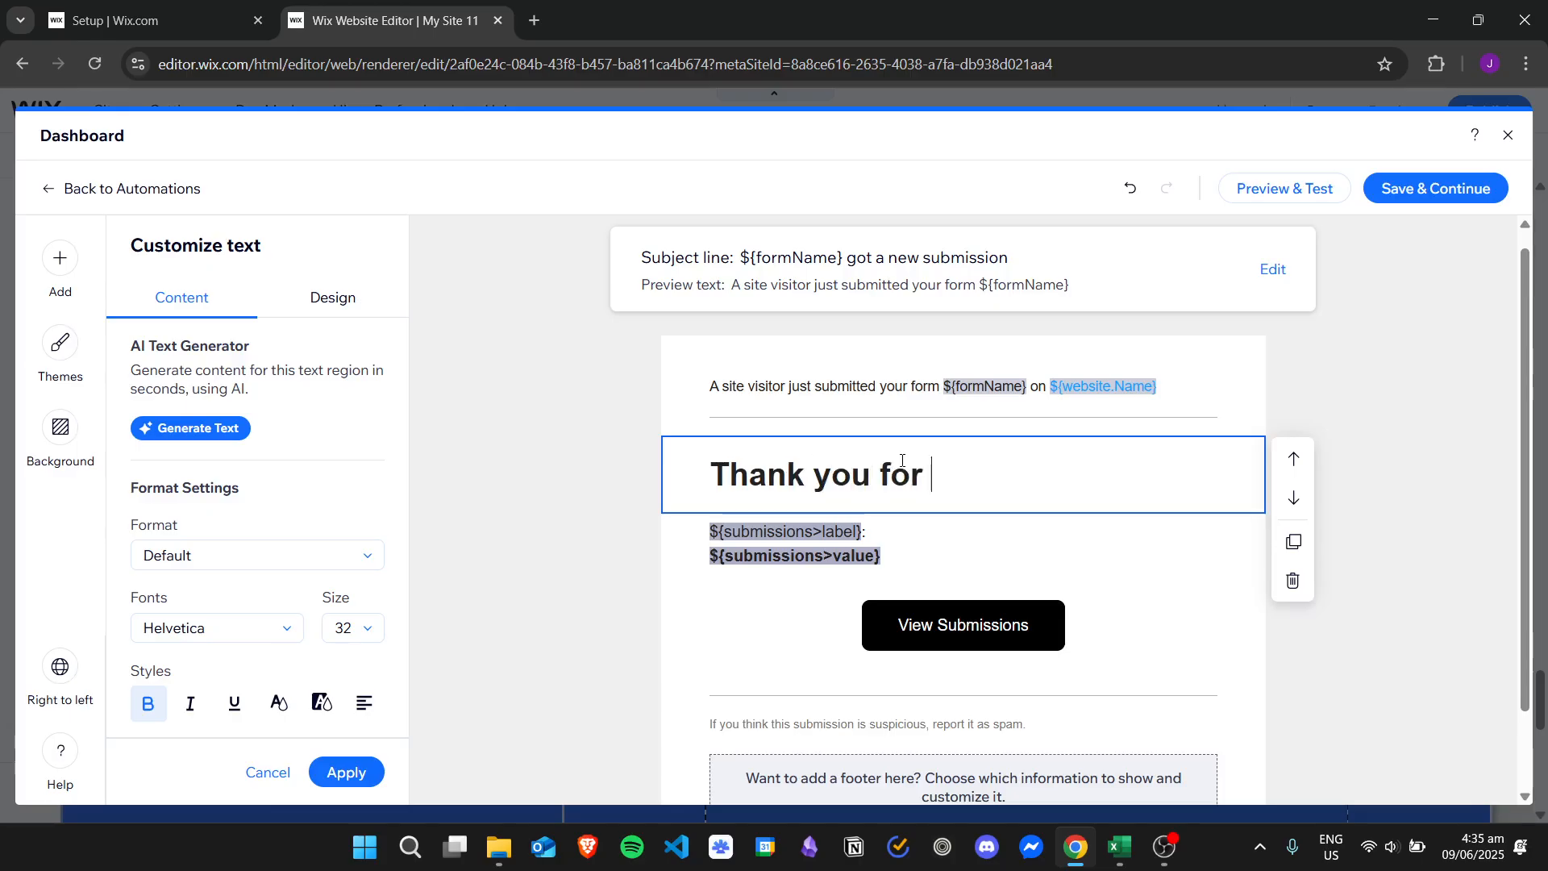
type("your")
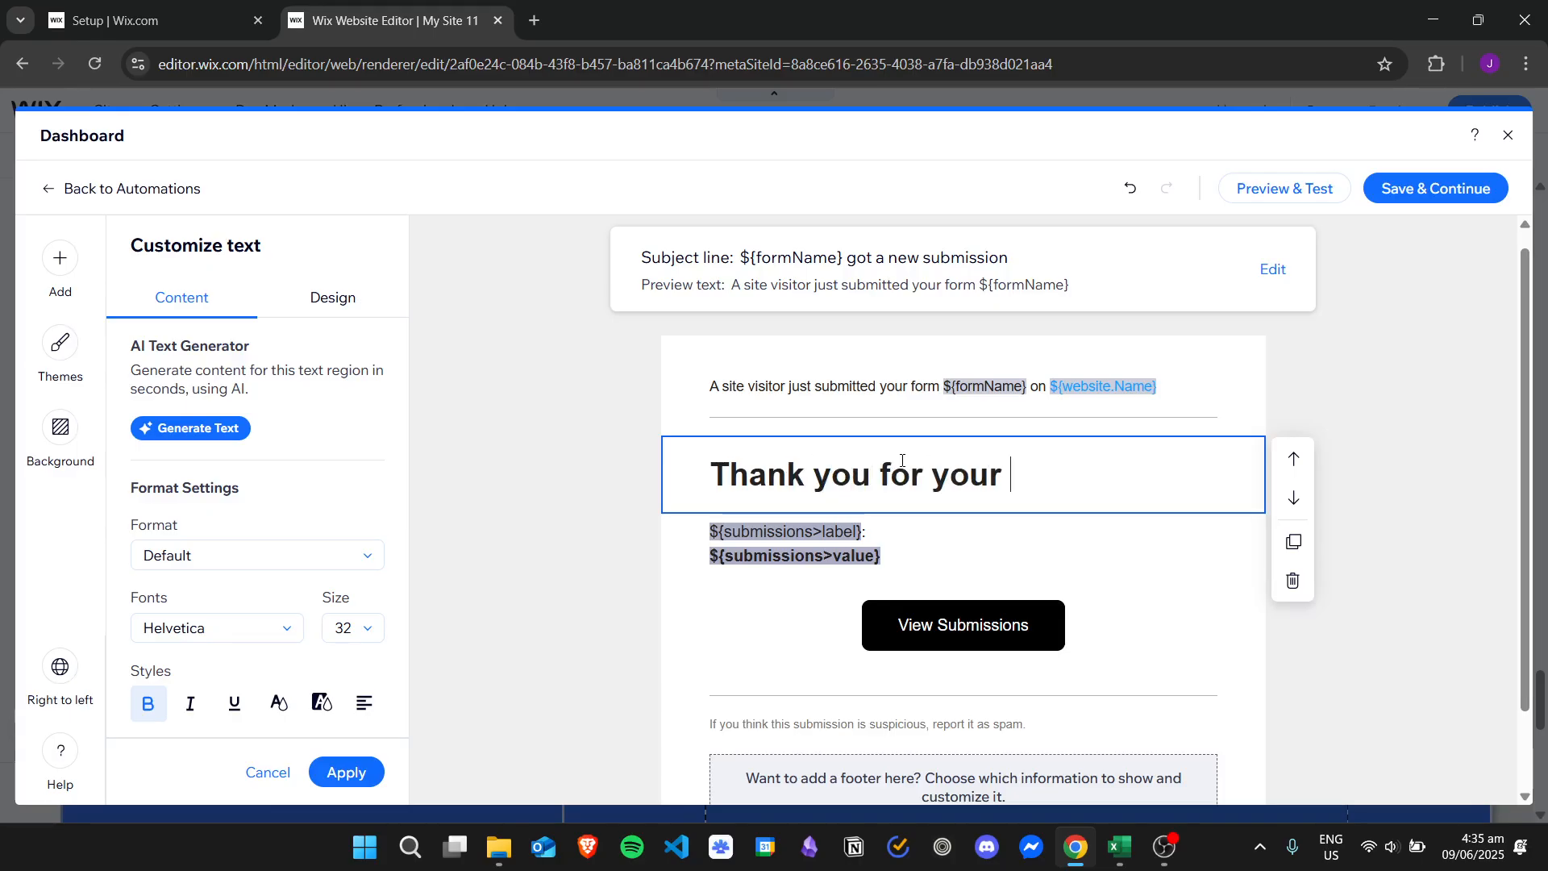
type("submission!")
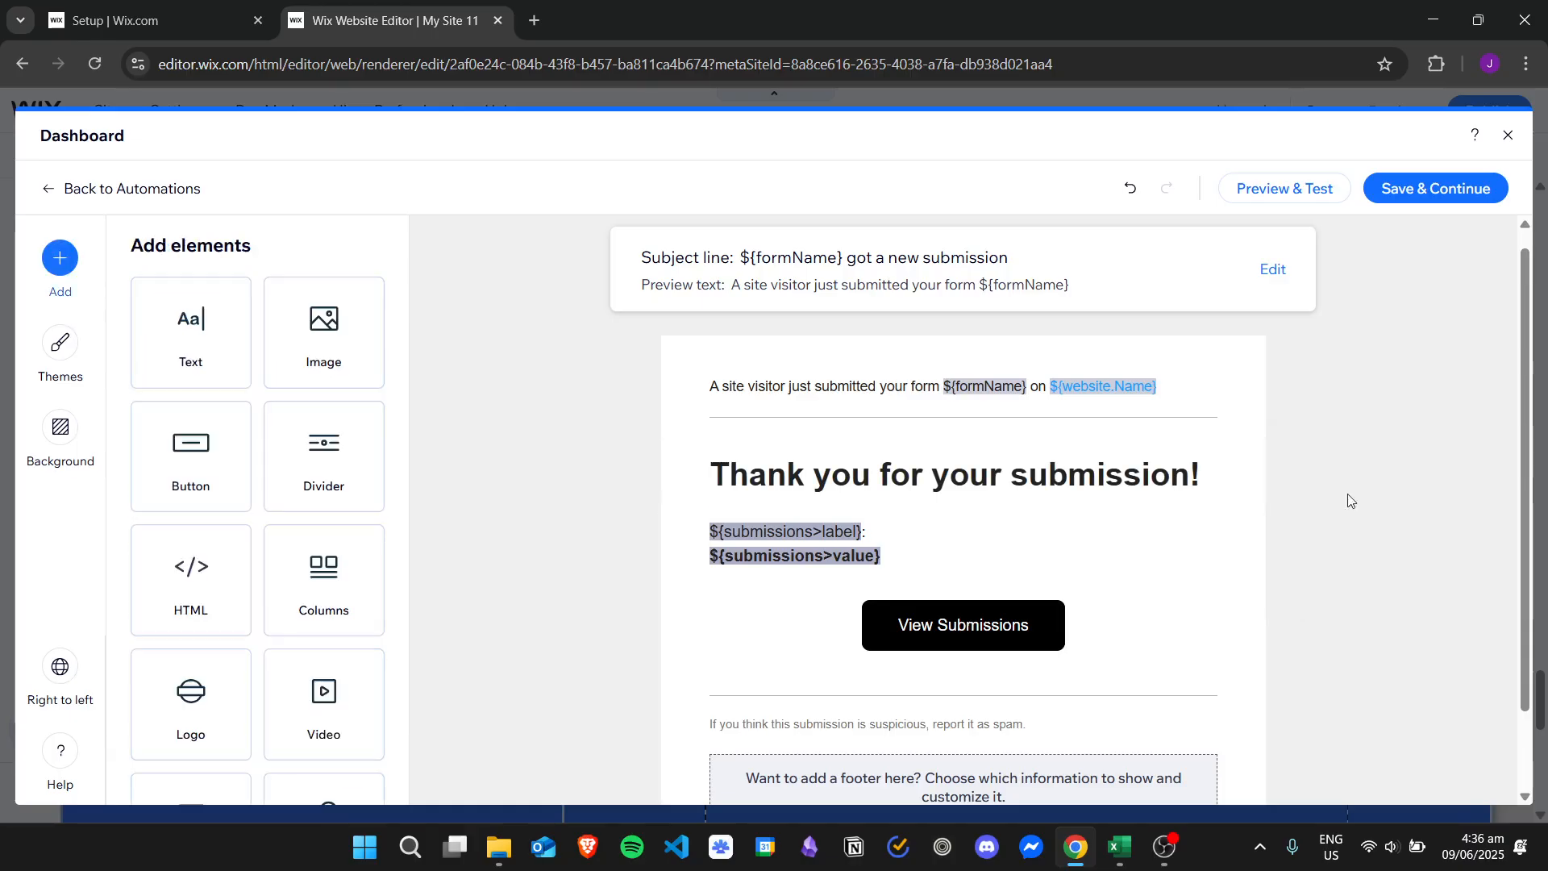
scroll("down", 3)
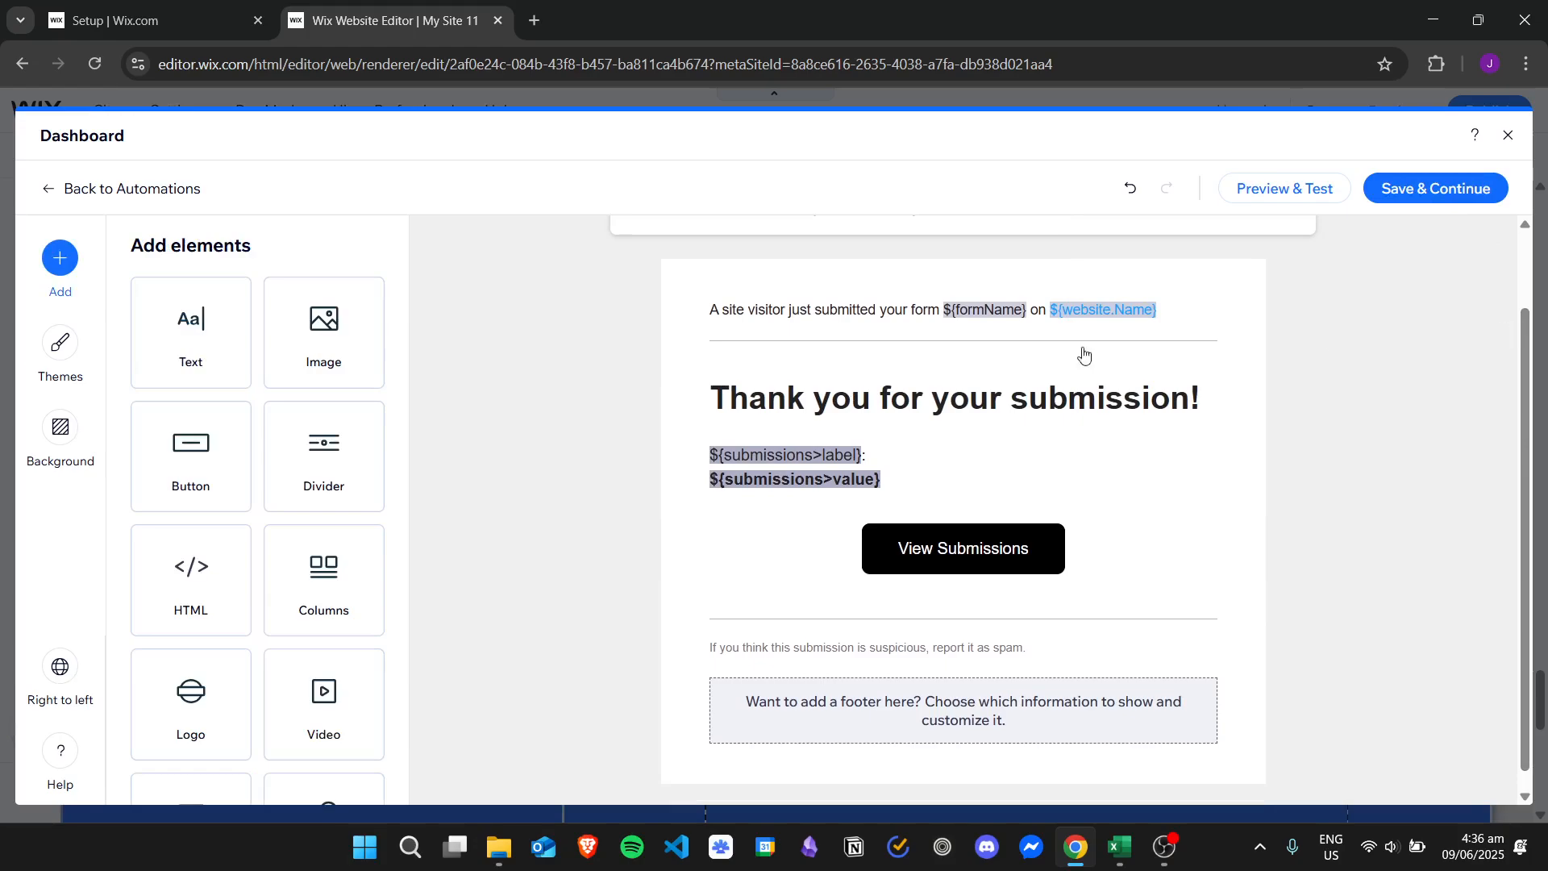
Step: Add a placeholder Text block under the heading, closing the Image chooser without adding an image
scroll("down", 3)
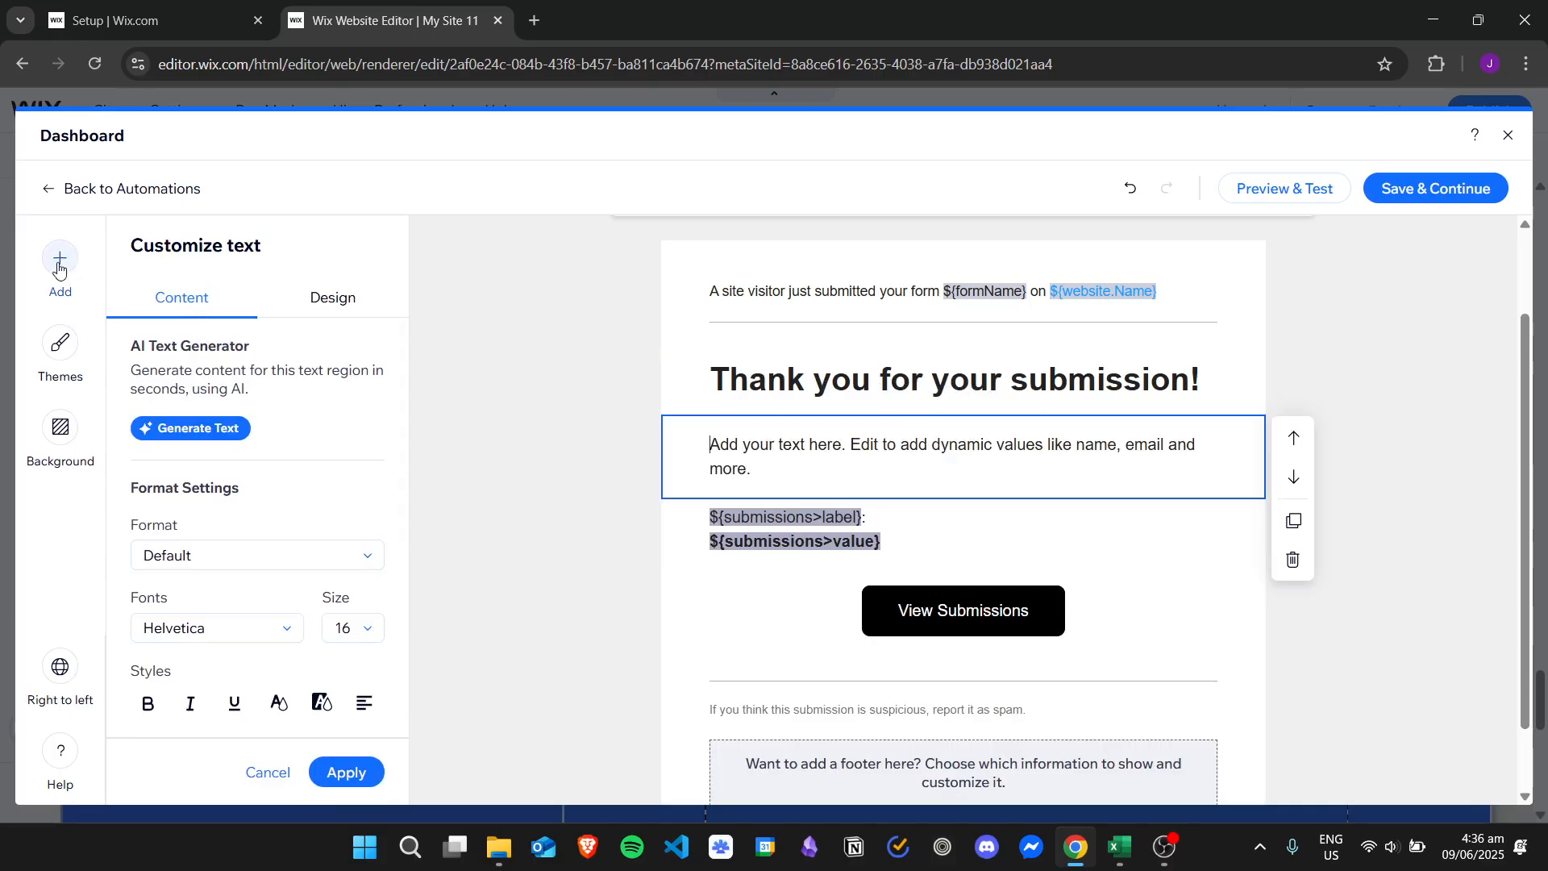
left_click(58, 259)
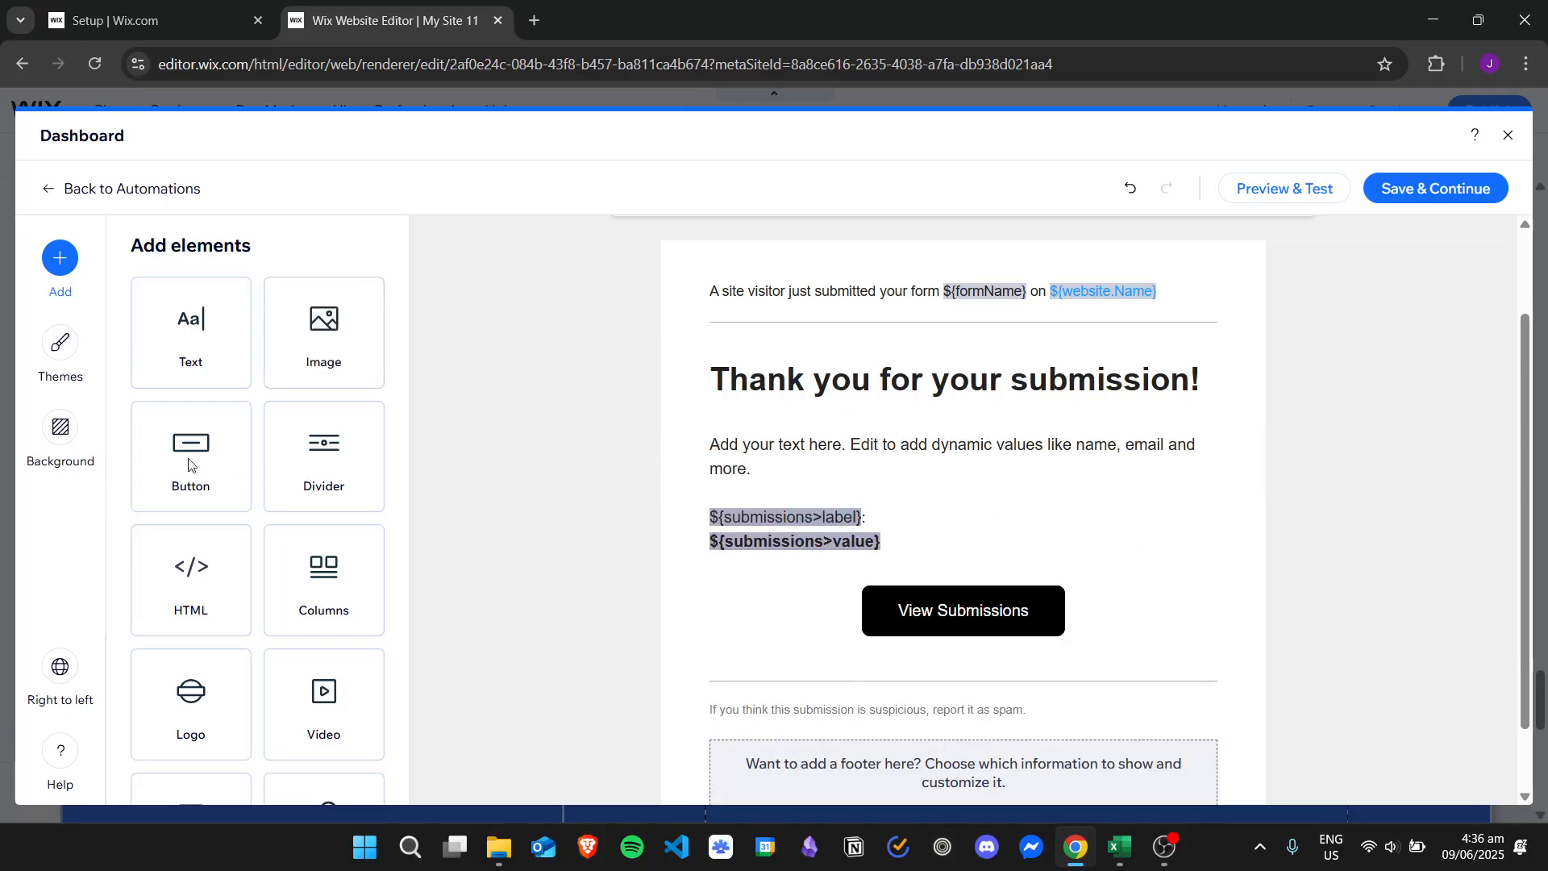
left_click(322, 333)
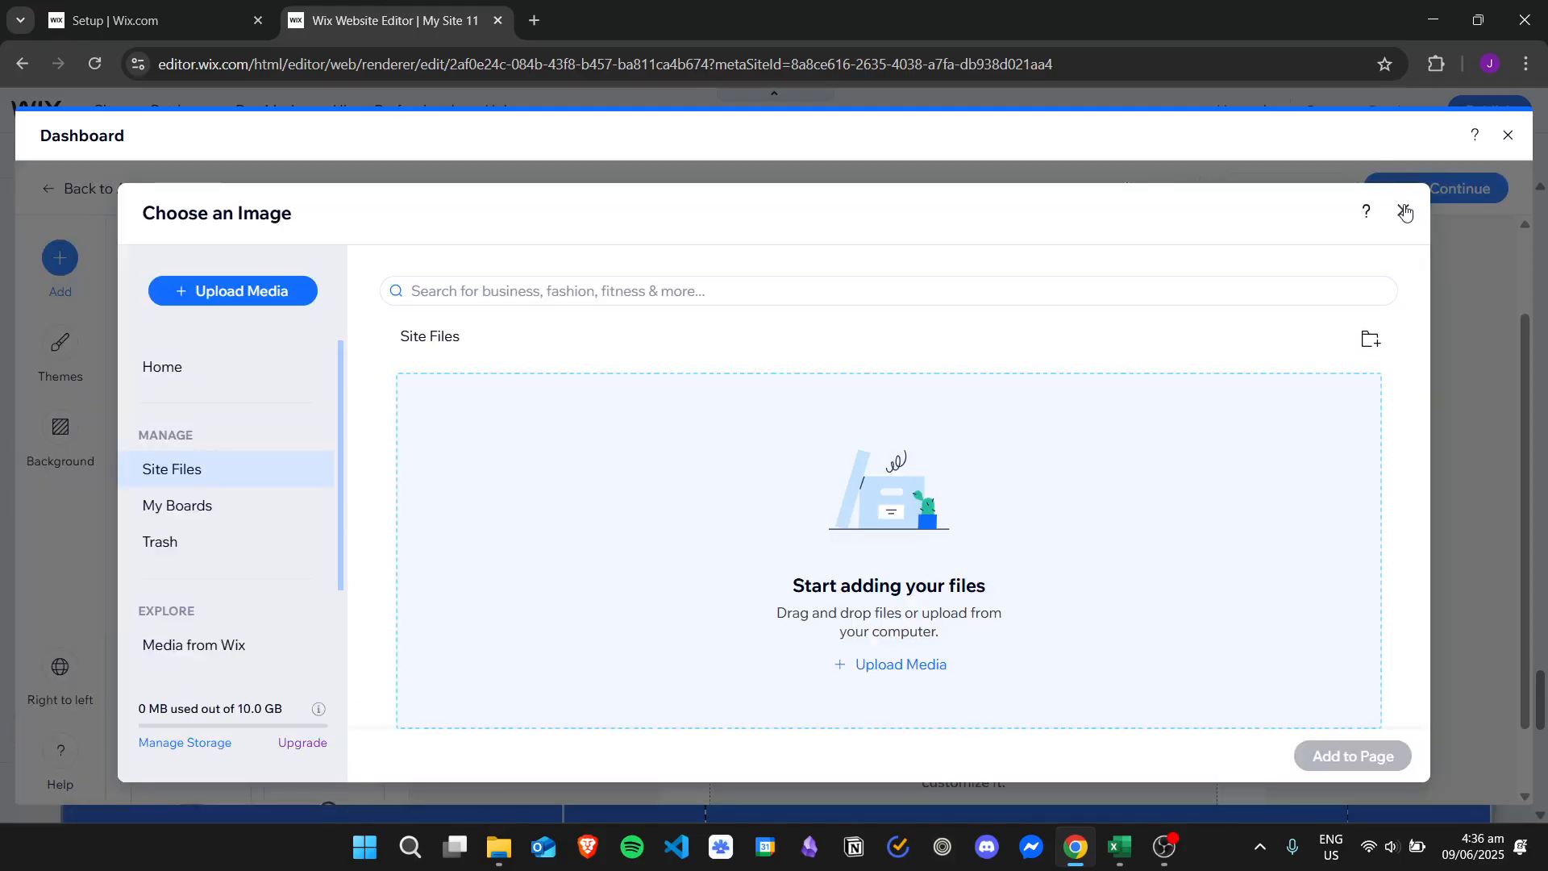
left_click(1404, 213)
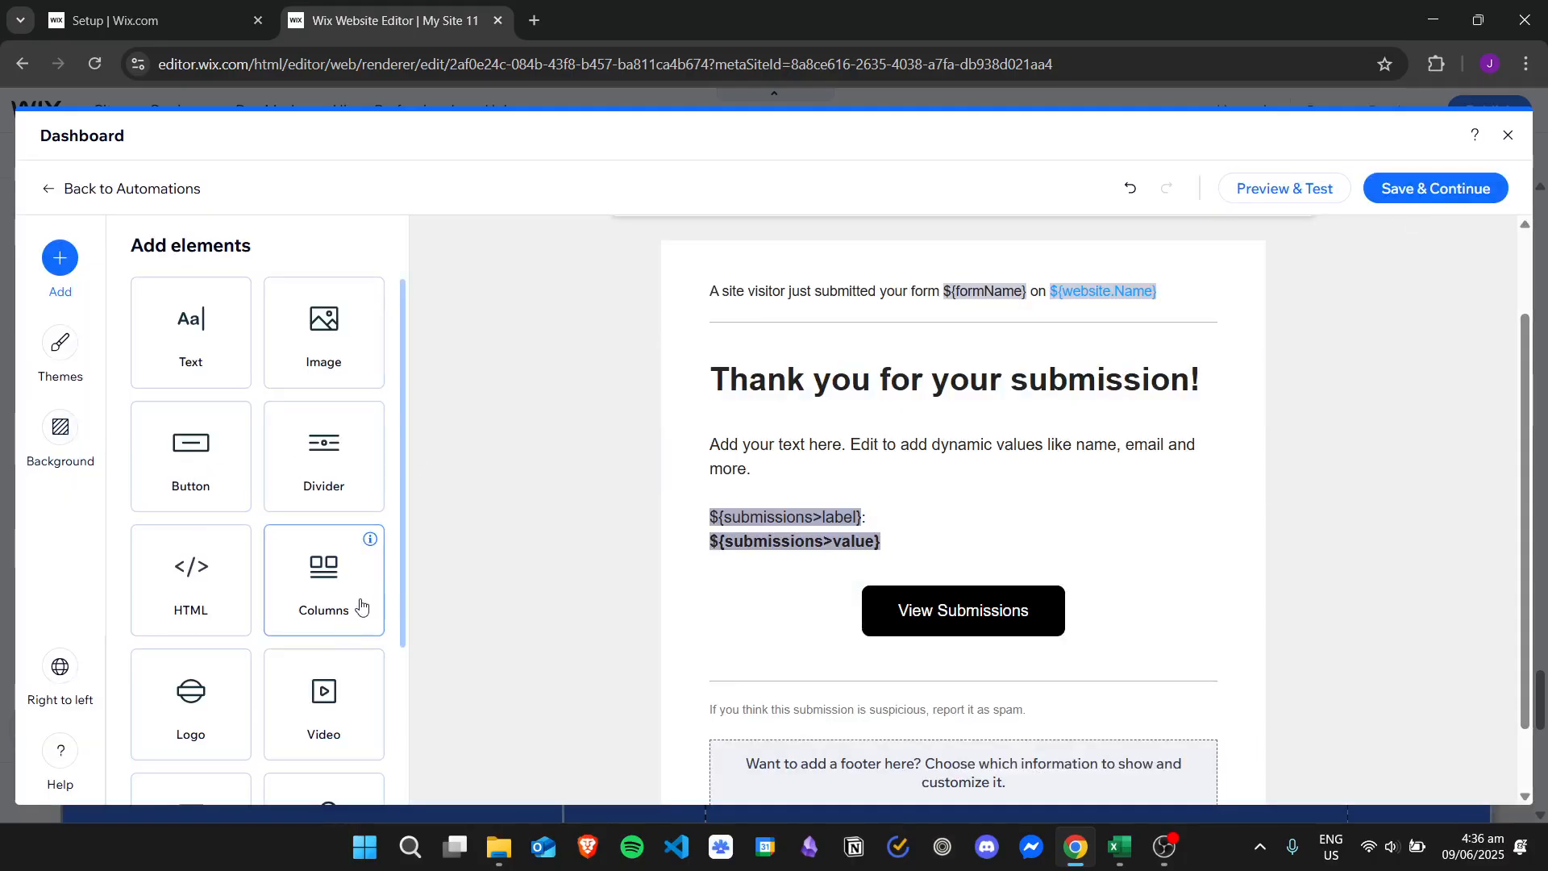
scroll("down", 3)
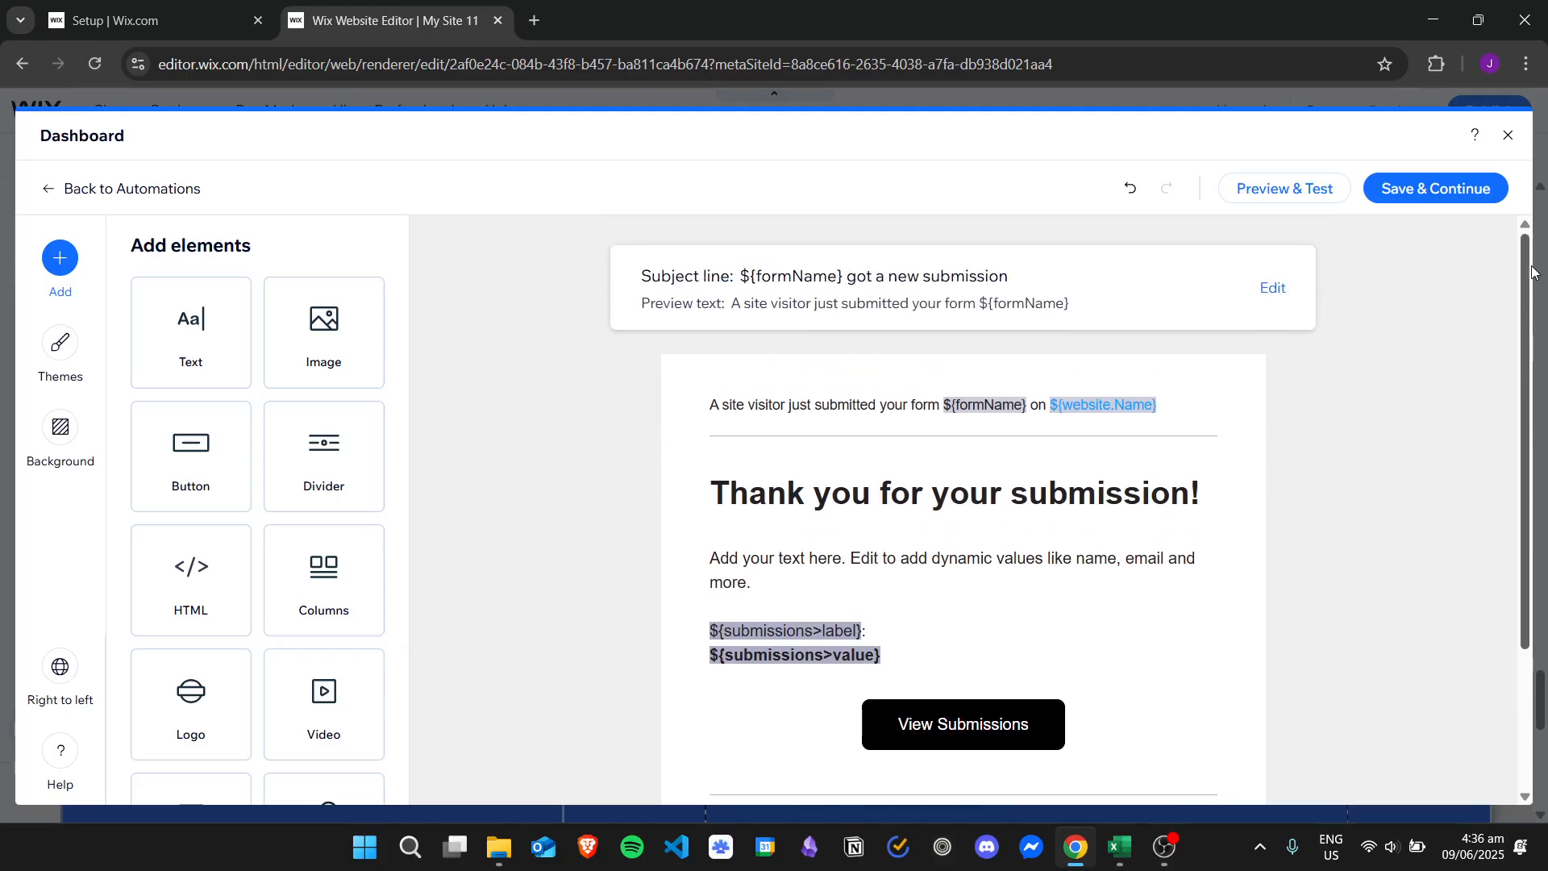
scroll("down", 3)
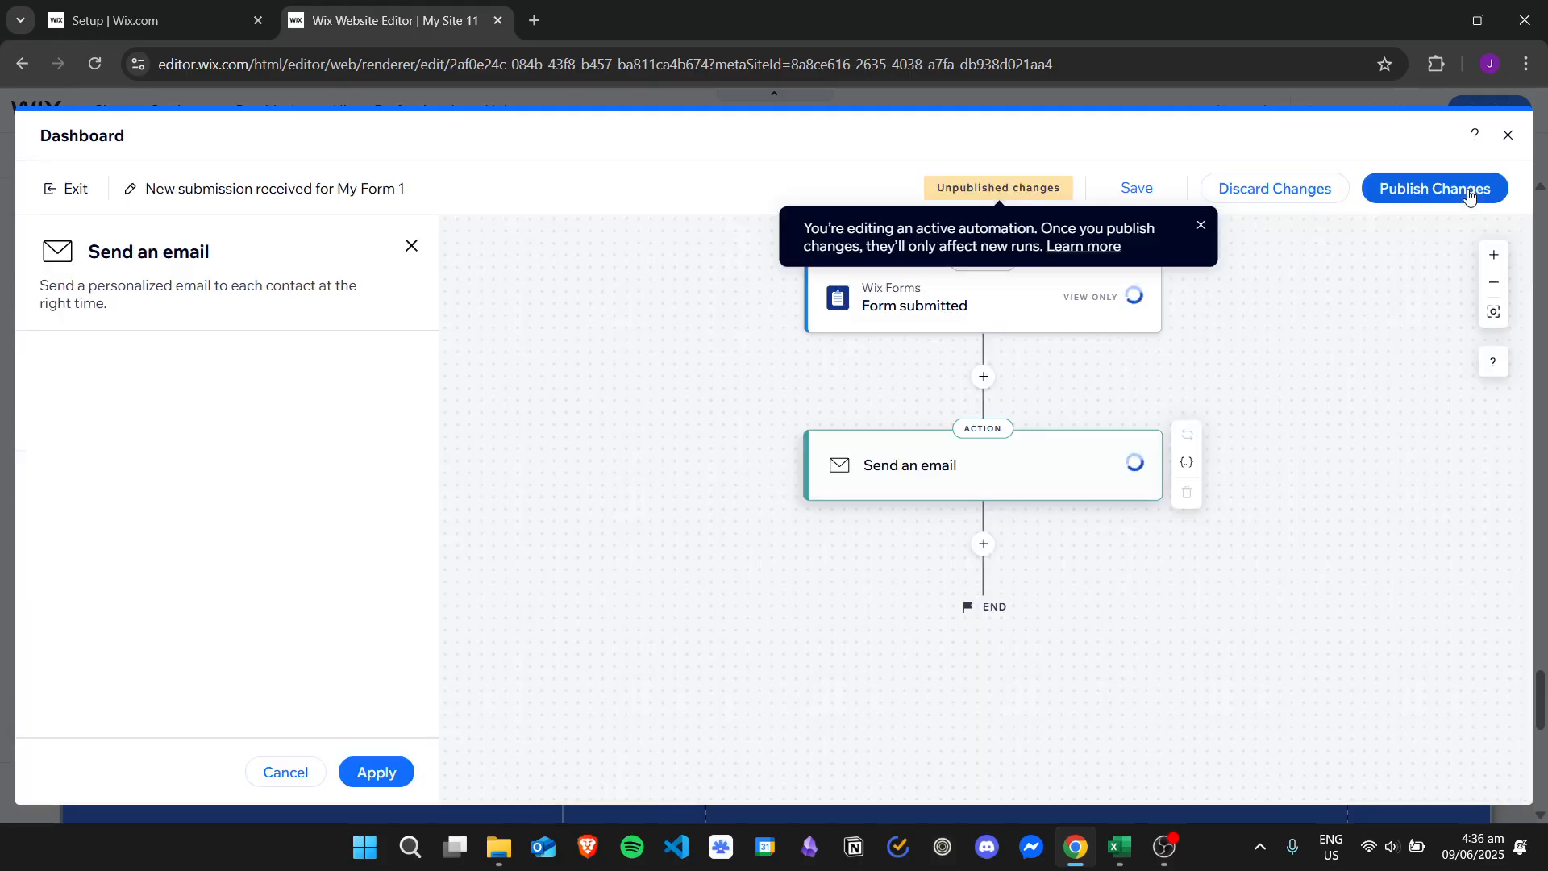
Step: Save and publish the form-submission automation changes
left_click(1433, 187)
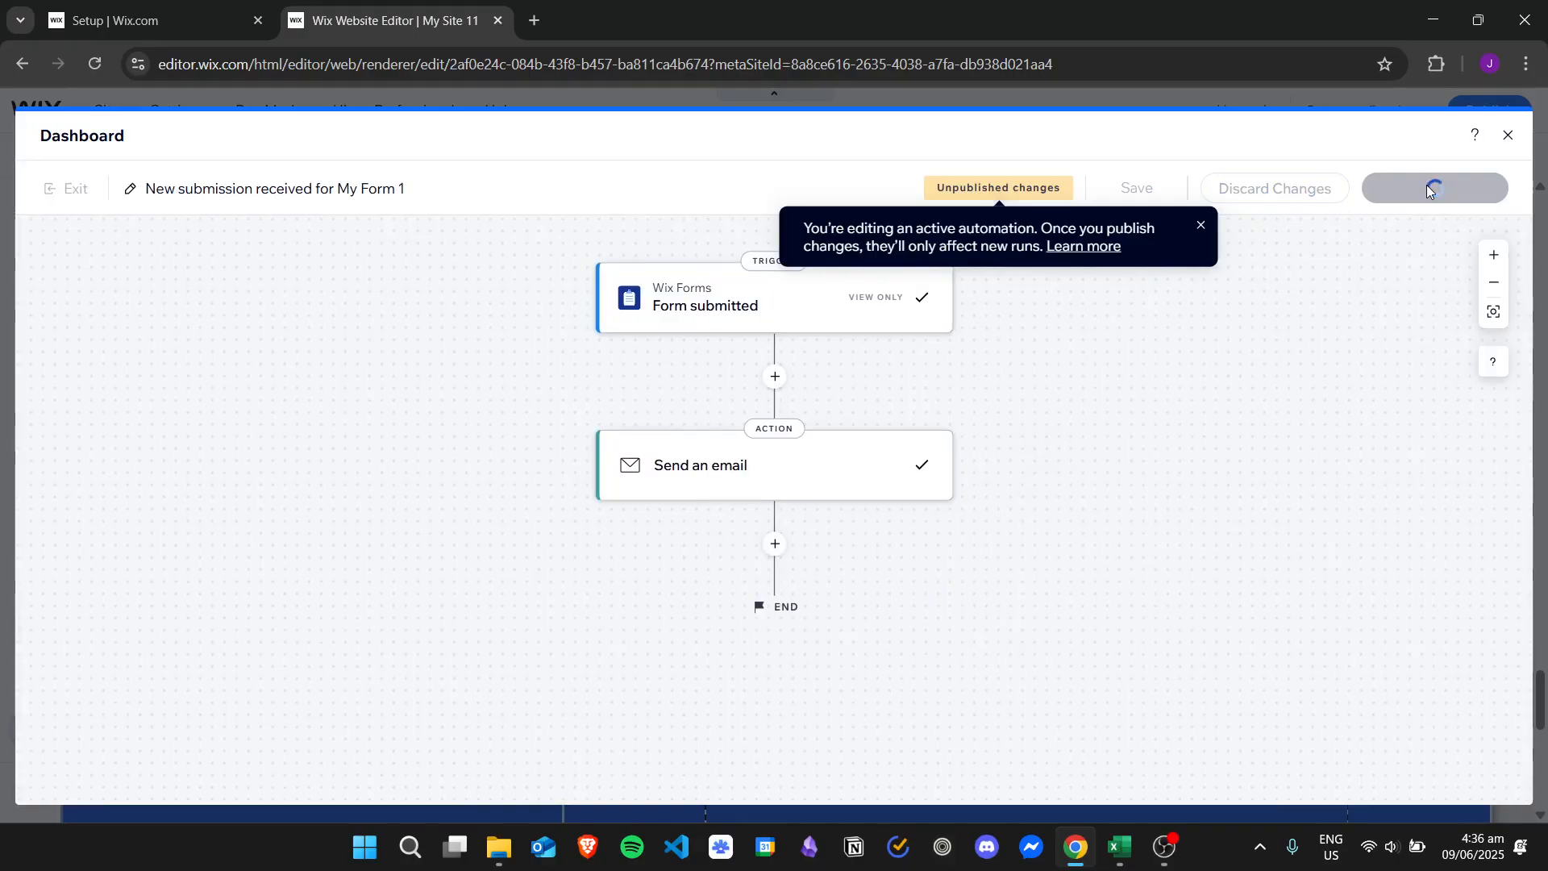
left_click(1432, 188)
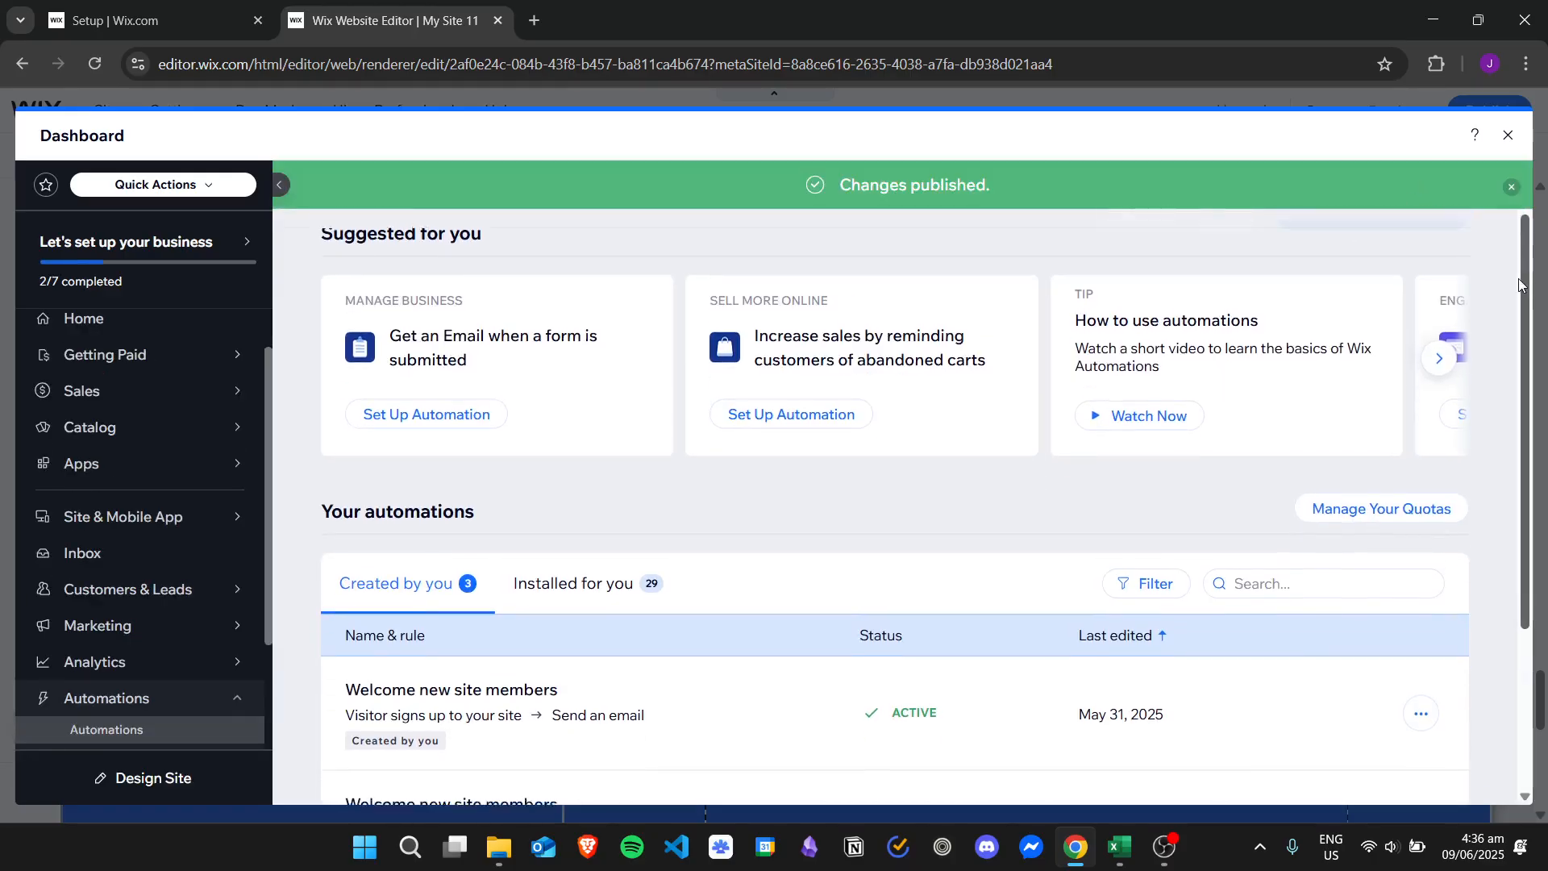
scroll("down", 3)
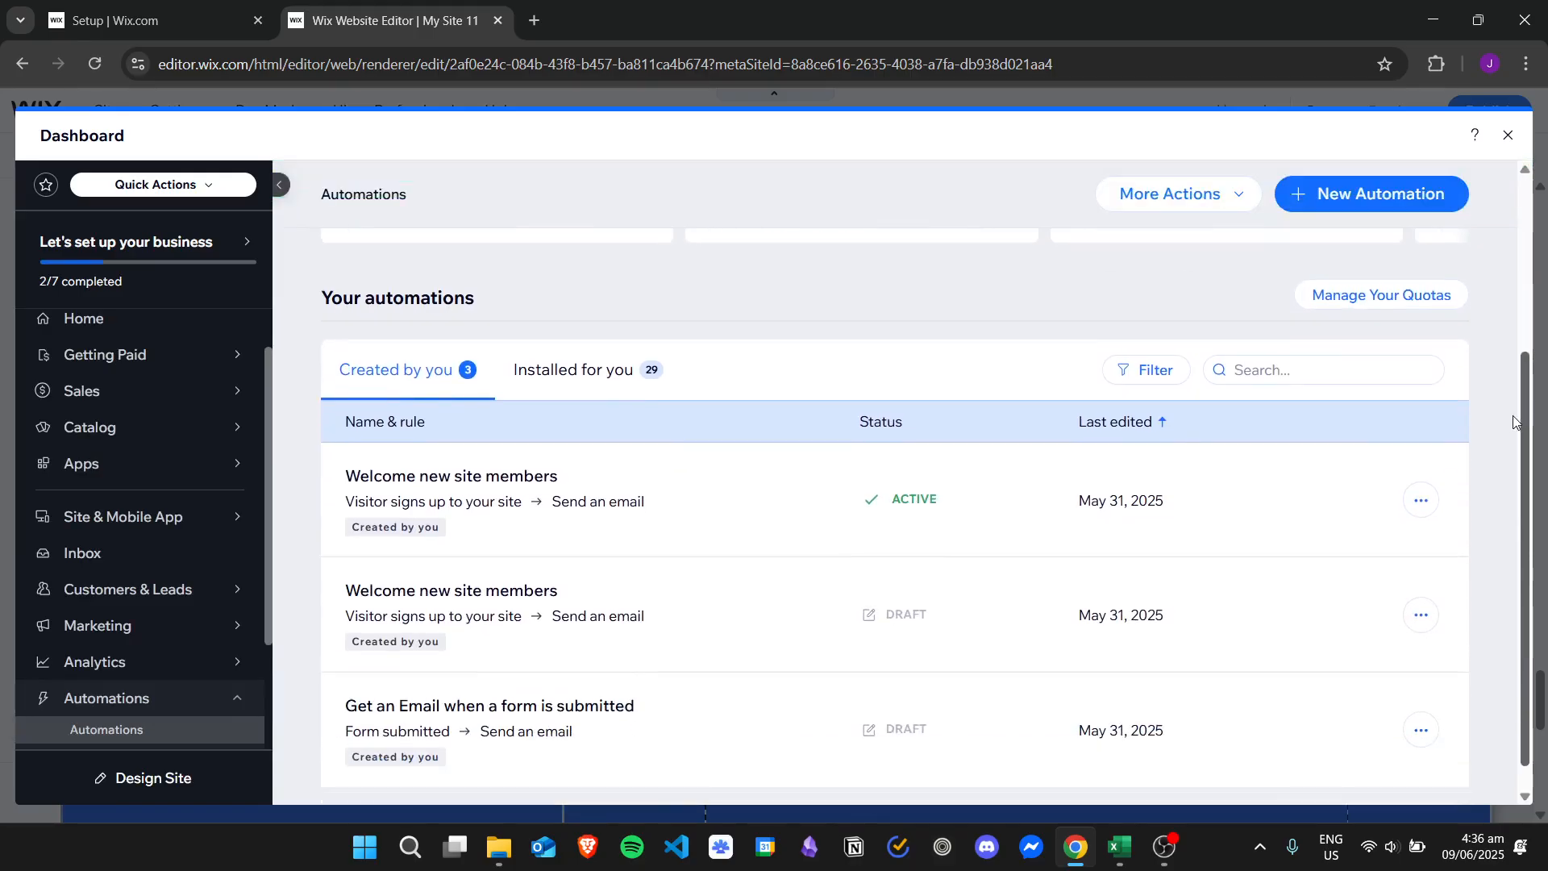
scroll("down", 3)
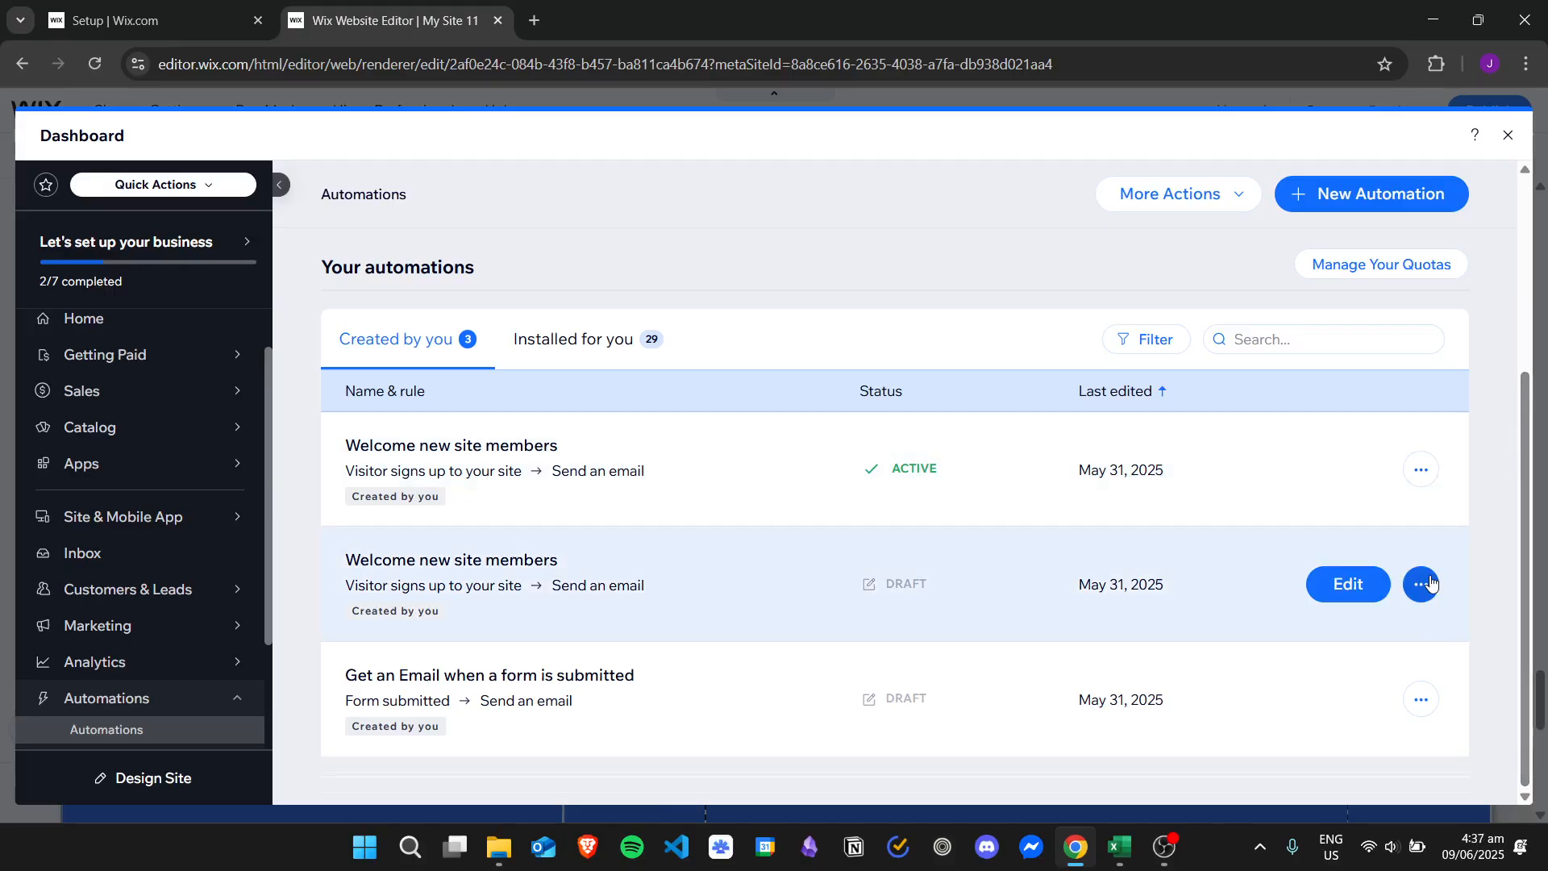
mouse_move(643, 585)
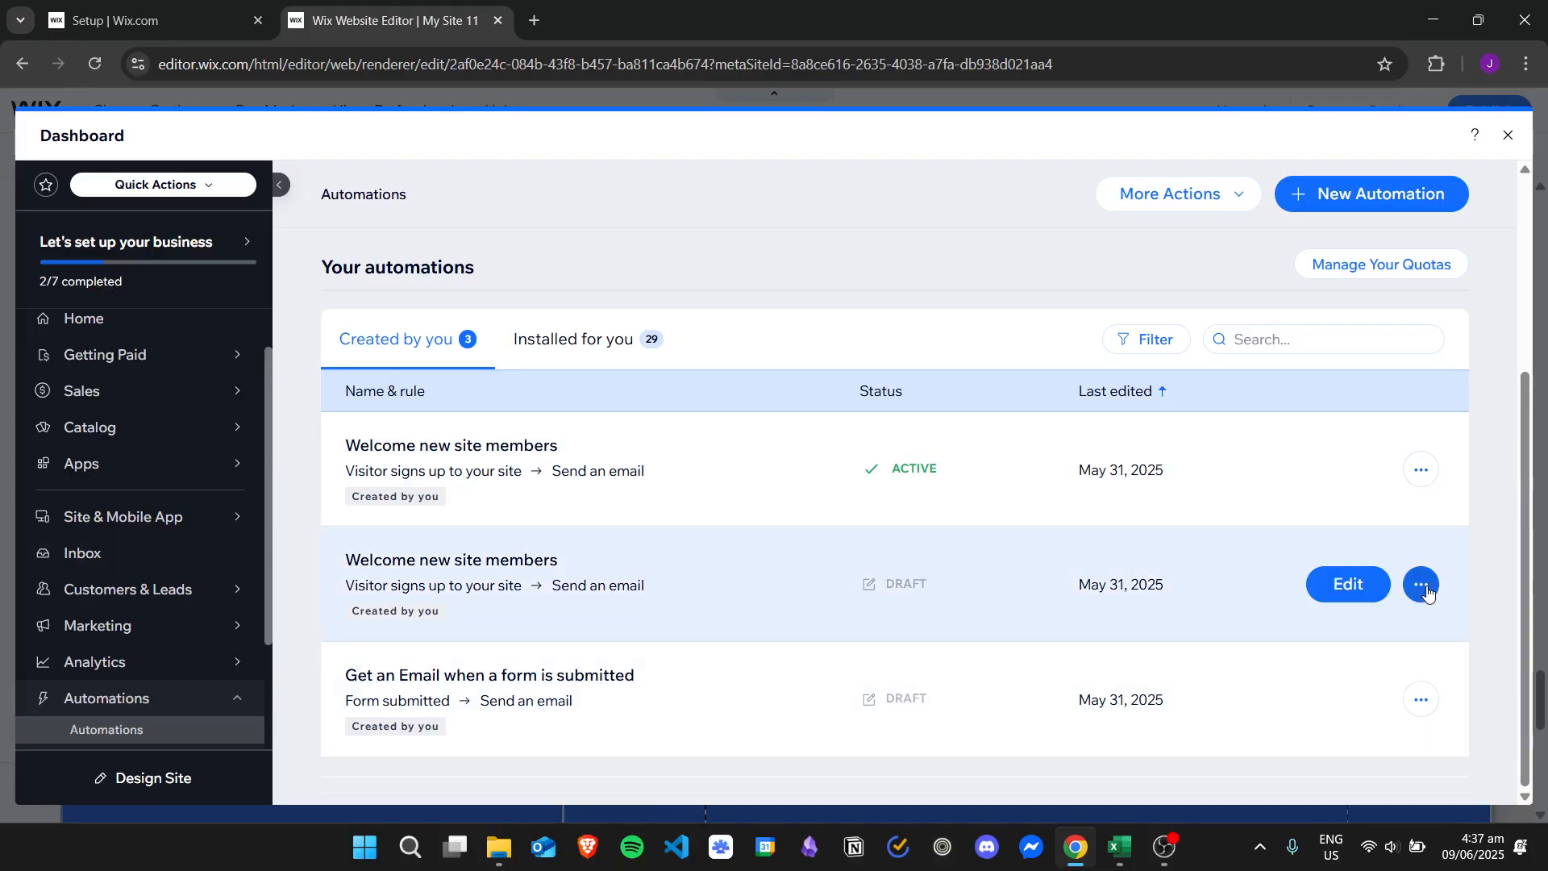
mouse_move(1500, 505)
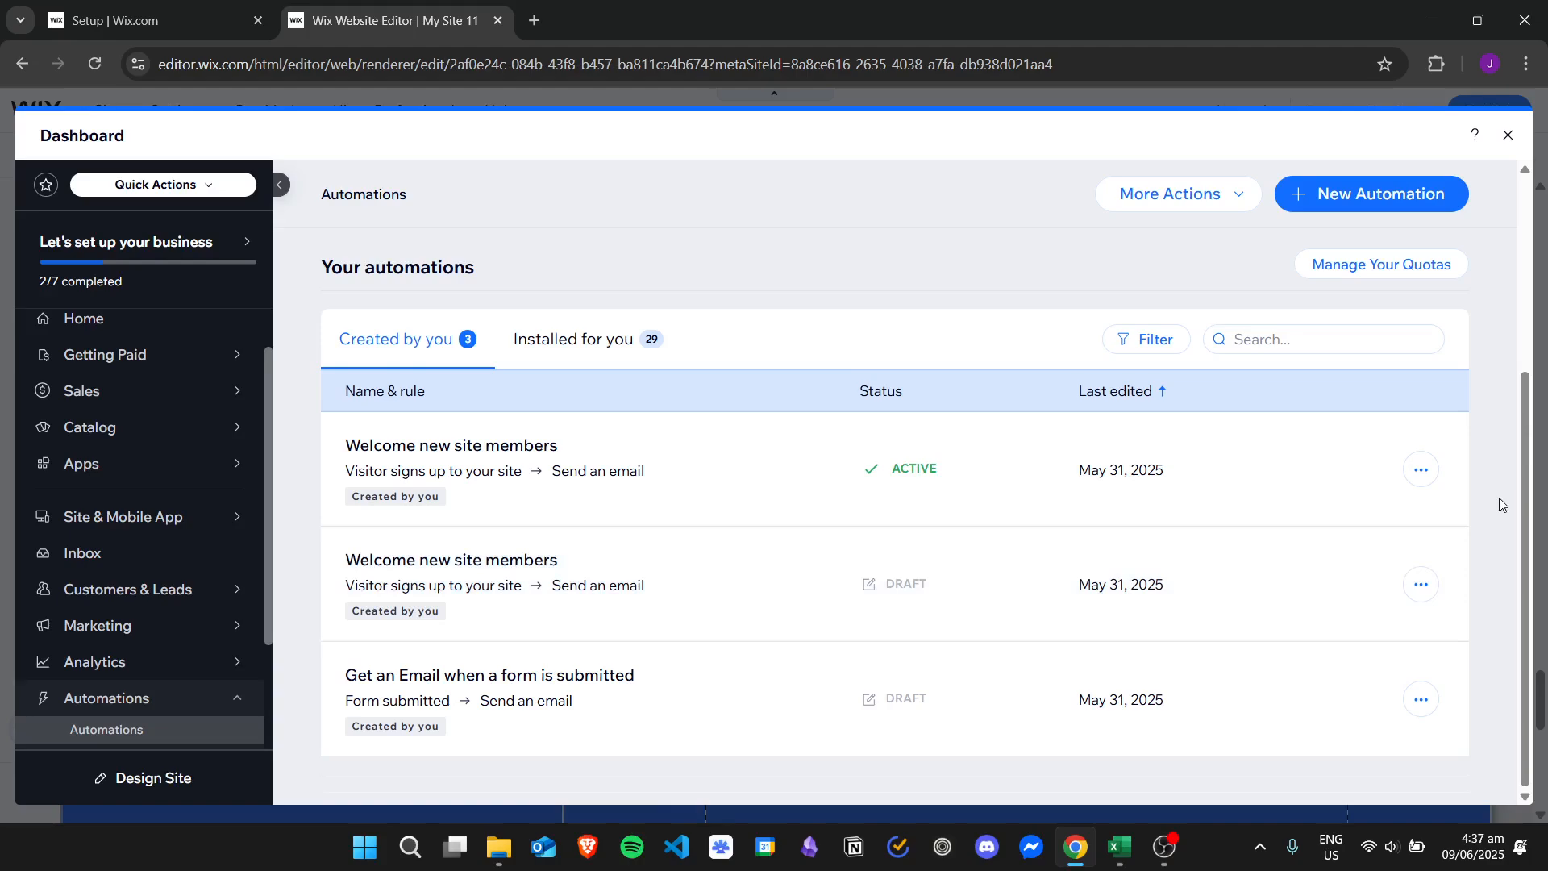
mouse_move(1504, 494)
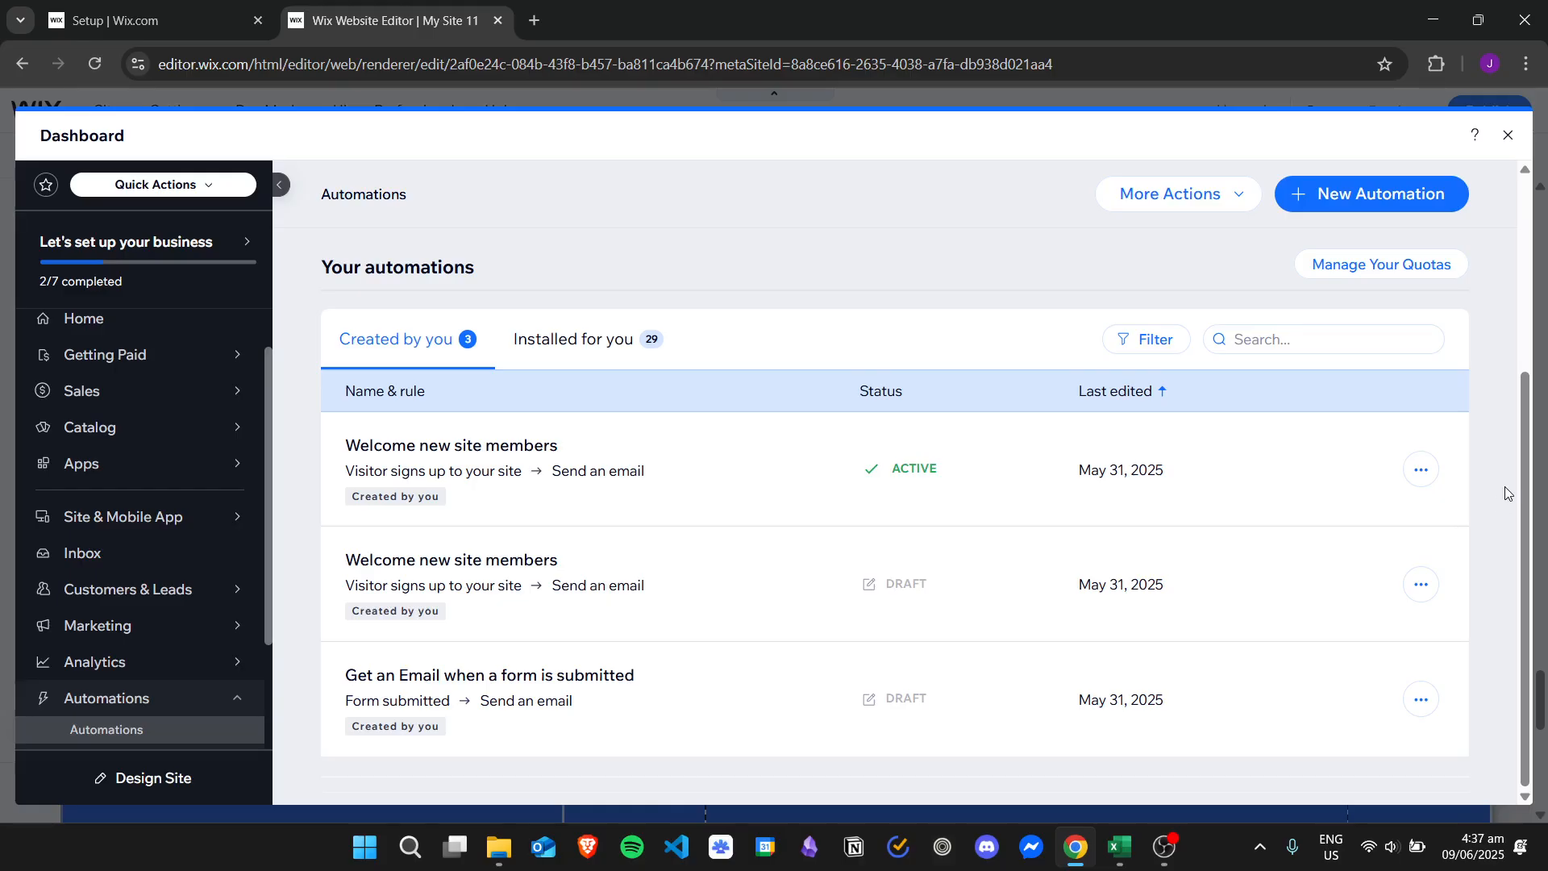
mouse_move(1509, 485)
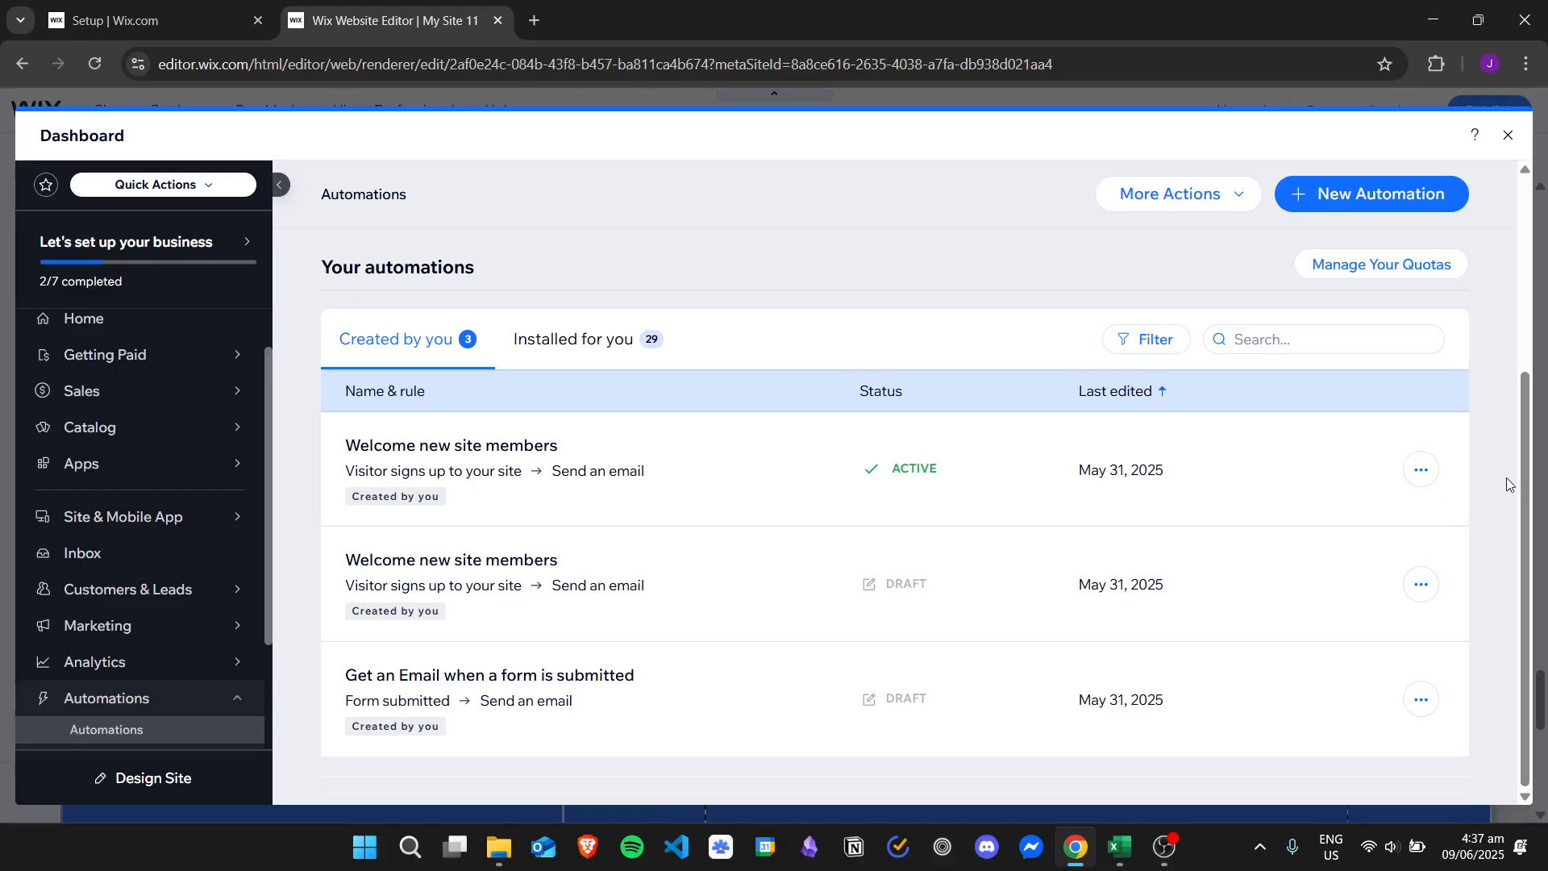